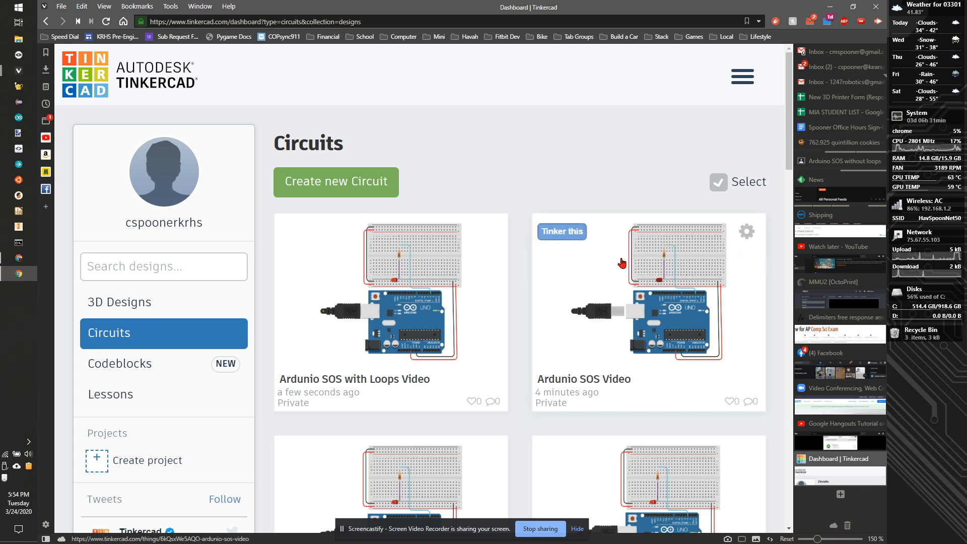
{"action": "mouse_move", "coordinate": [715, 256]}
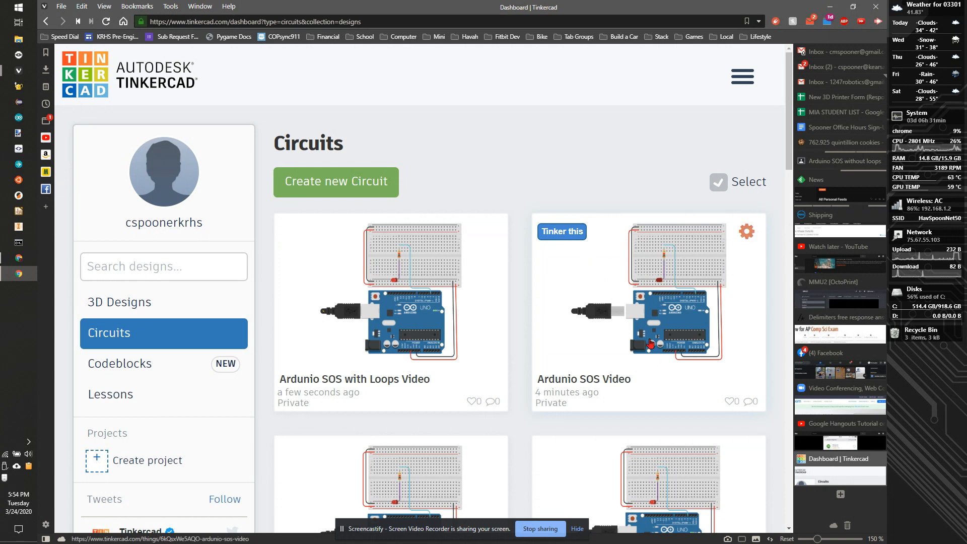
- Duplicate the Arduino SOS Video design and name the copy Arduino Fade Video
{"action": "left_click", "coordinate": [745, 231]}
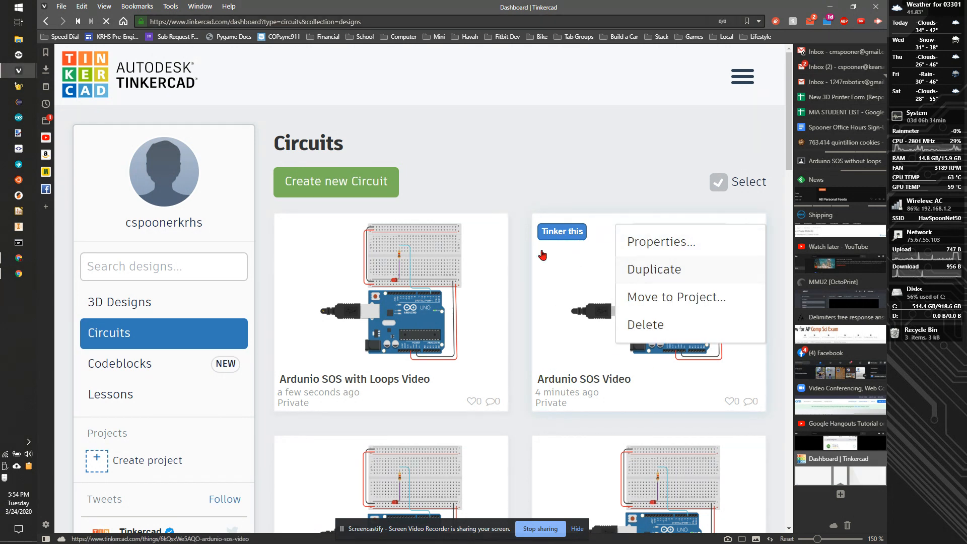
{"action": "left_click", "coordinate": [654, 269]}
{"action": "type", "text": "Ardunio Fade Video"}
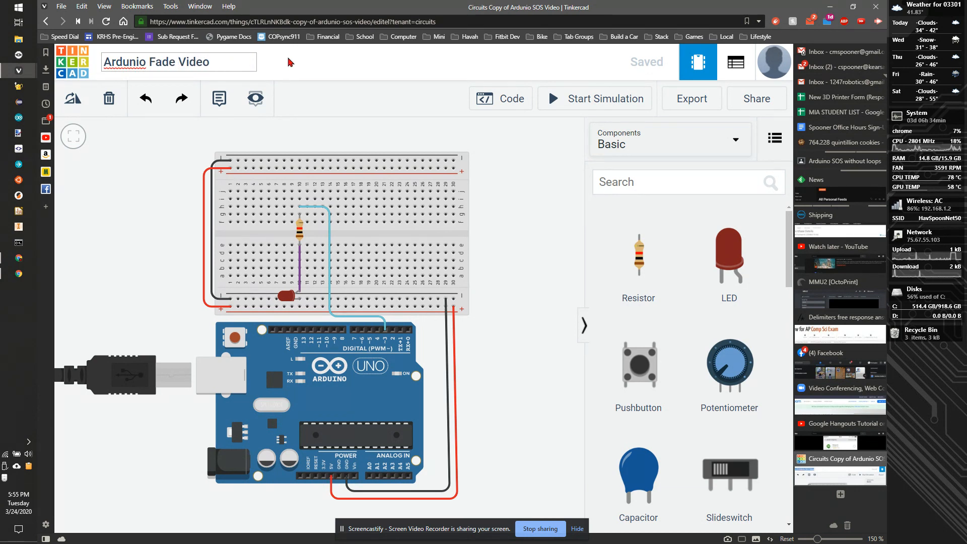
- Delete the SOS blink code from loop(), keeping ledPin and setup intact
{"action": "left_click", "coordinate": [501, 99]}
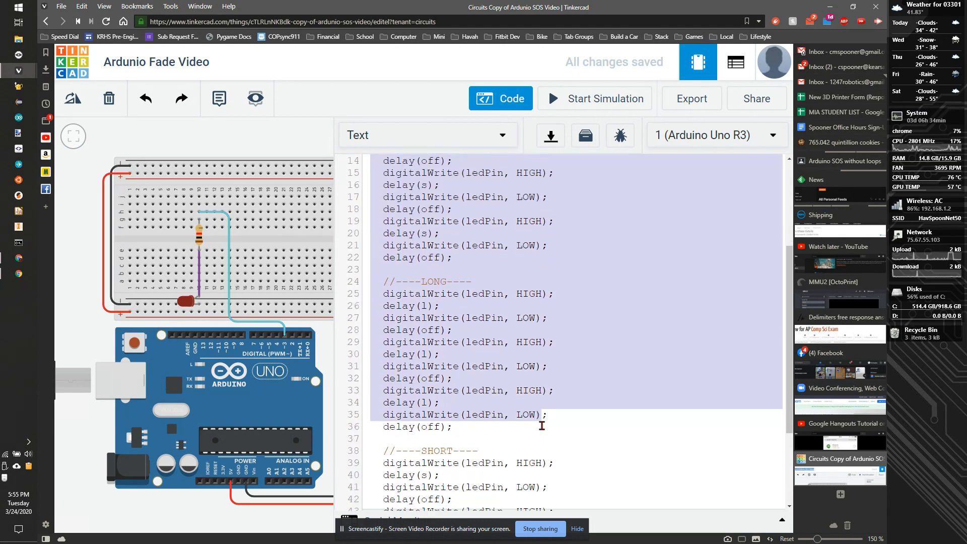
{"action": "scroll", "scroll_direction": "down", "scroll_amount": 3}
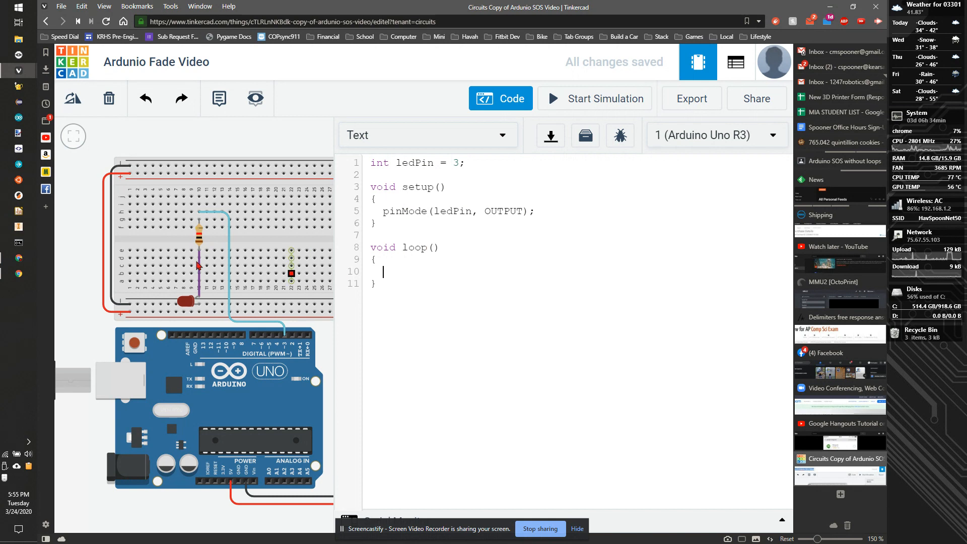
- Write analogWrite(ledPin, 20); inside the empty loop
{"action": "left_click", "coordinate": [487, 263]}
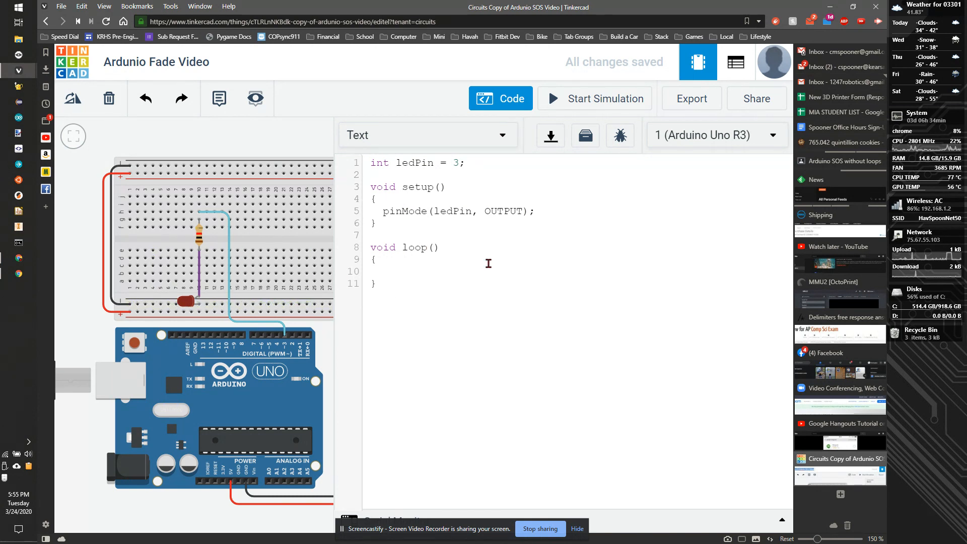
{"action": "type", "text": "analog"}
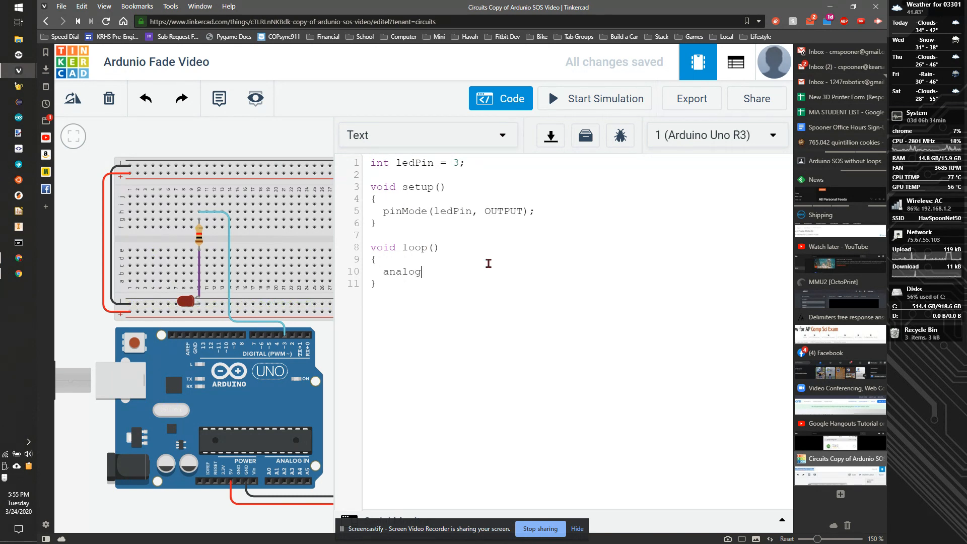
{"action": "type", "text": "("}
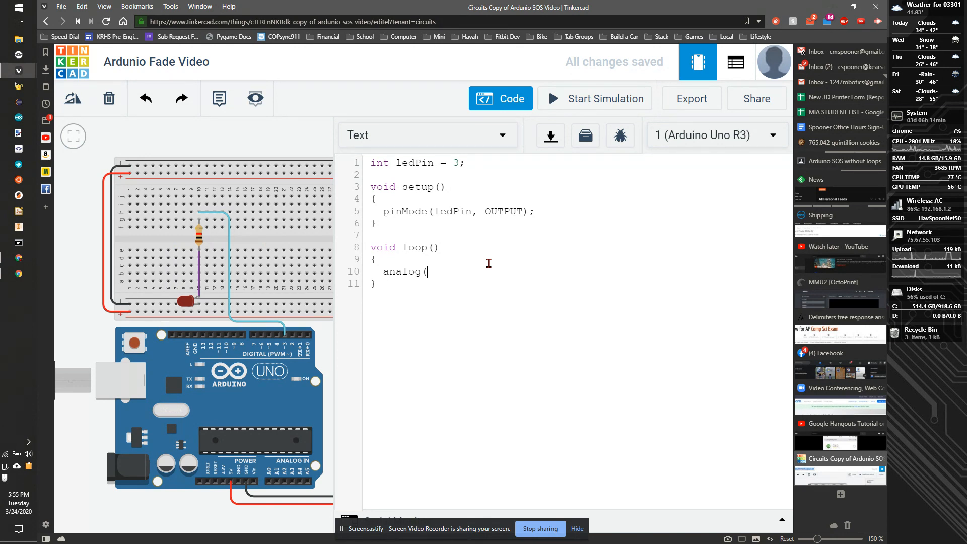
{"action": "type", "text": "Write"}
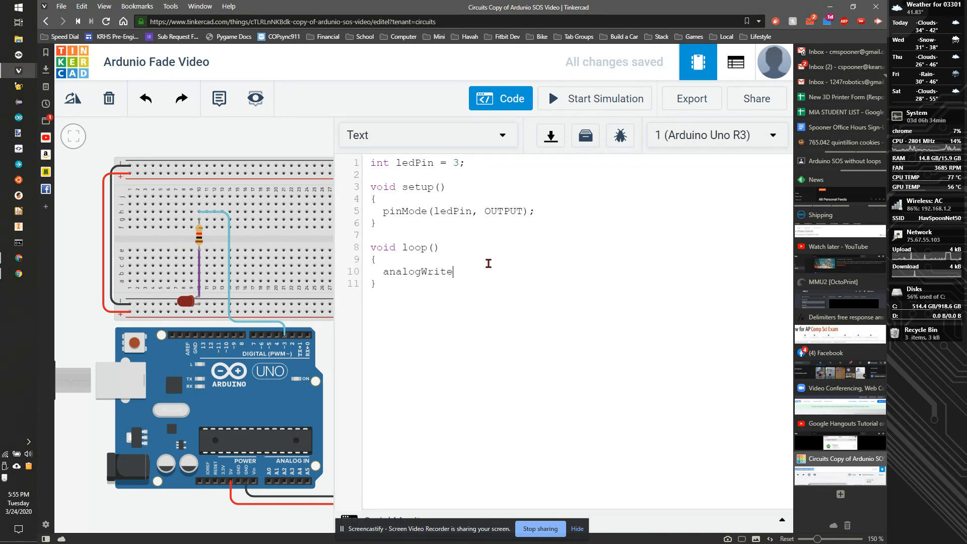
{"action": "type", "text": "(le"}
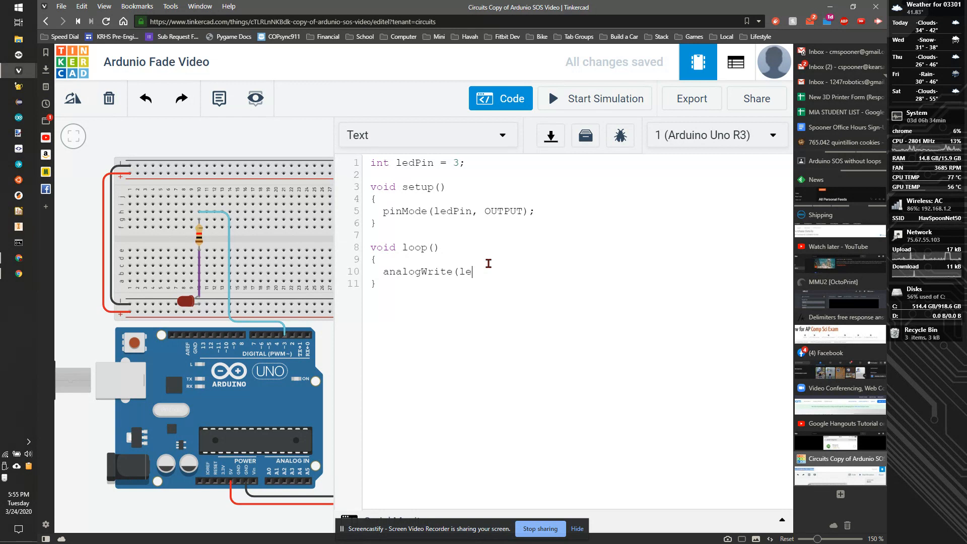
{"action": "type", "text": "dP"}
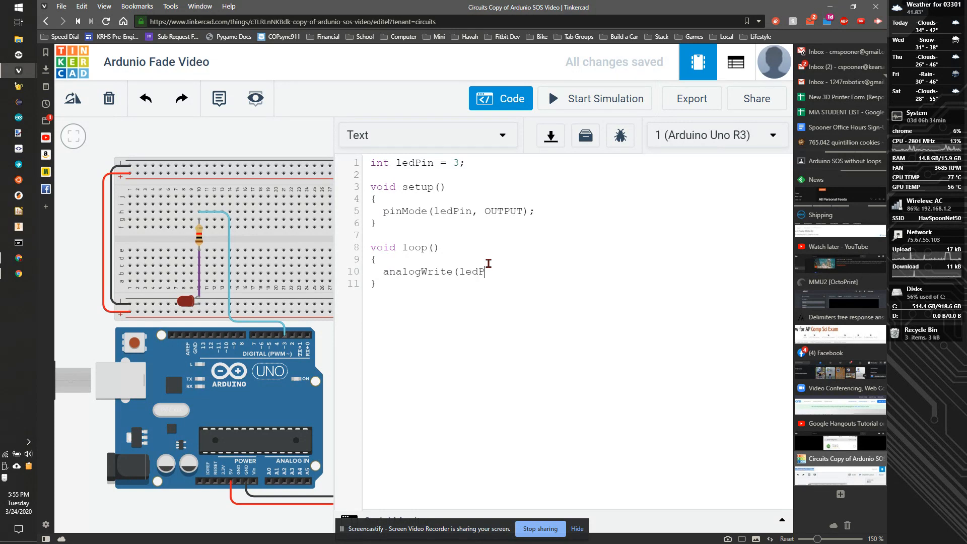
{"action": "type", "text": "in,"}
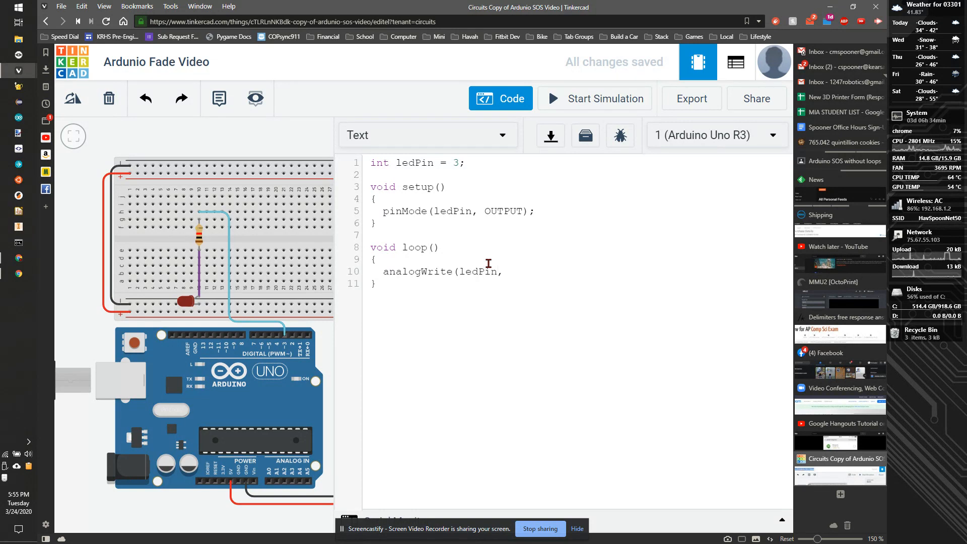
{"action": "type", "text": "2"}
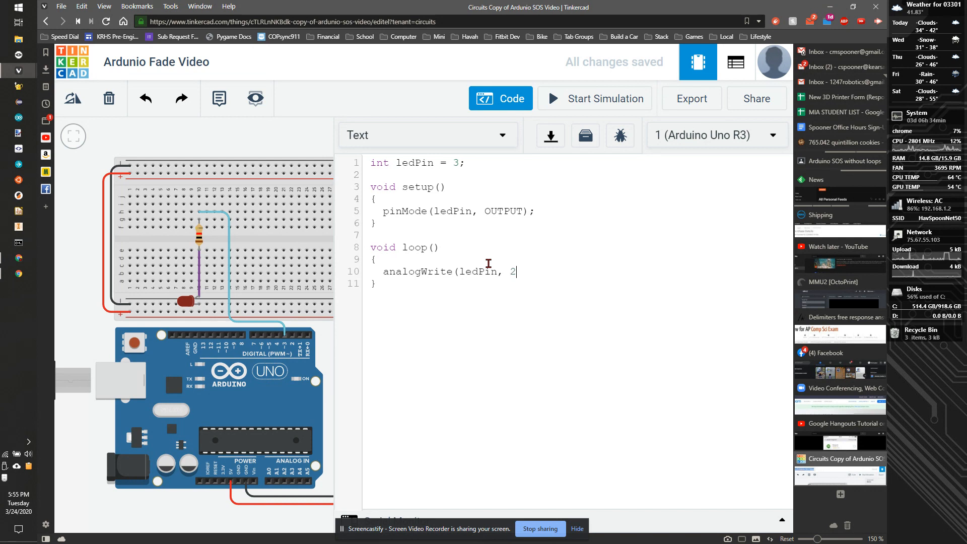
{"action": "type", "text": "0);"}
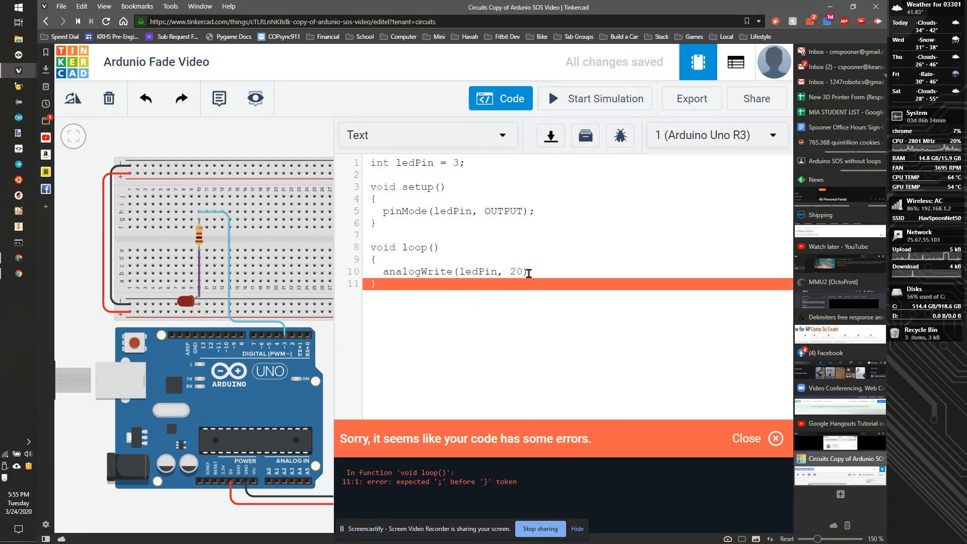
{"action": "type", "text": ";"}
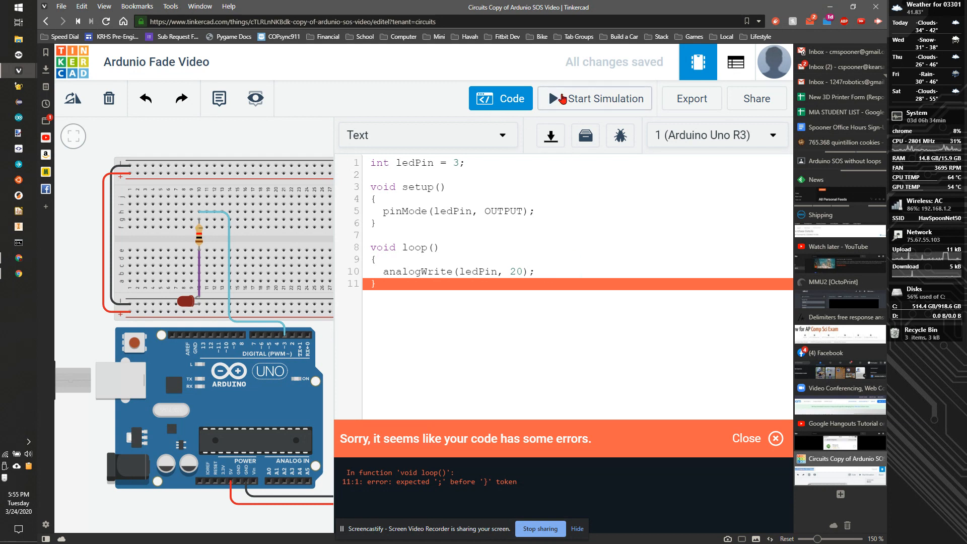
- Simulate the LED at brightness 20 and then 200, stopping after each run
{"action": "left_click", "coordinate": [594, 99]}
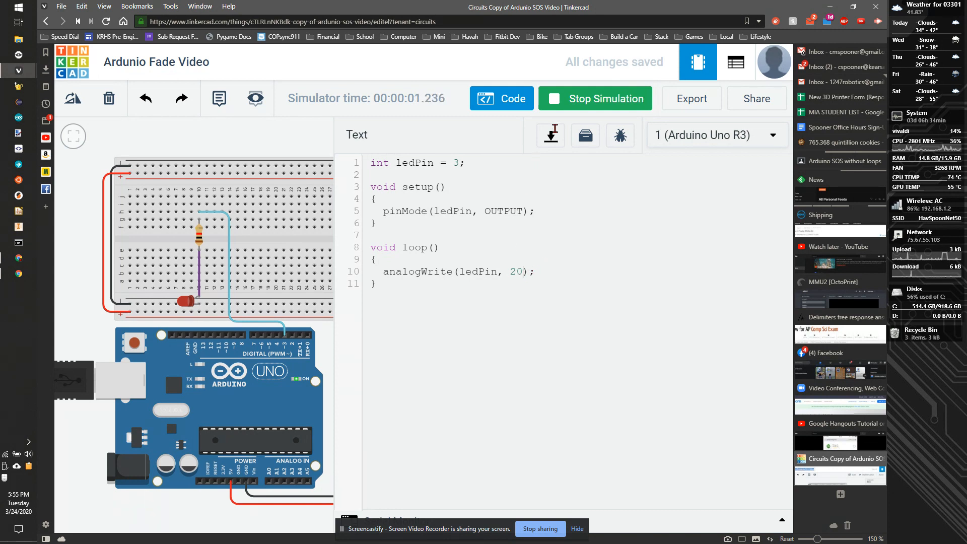
{"action": "left_click", "coordinate": [594, 98]}
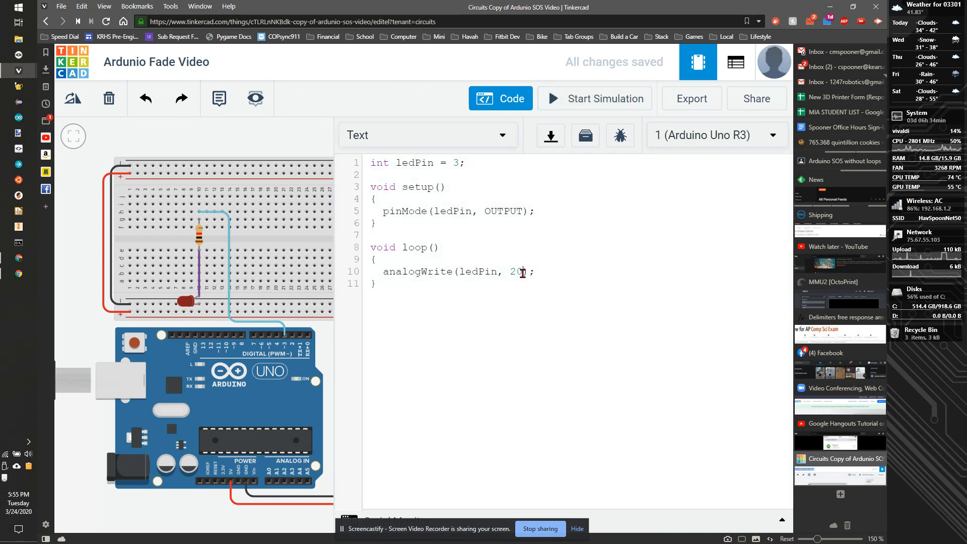
{"action": "left_click", "coordinate": [594, 99]}
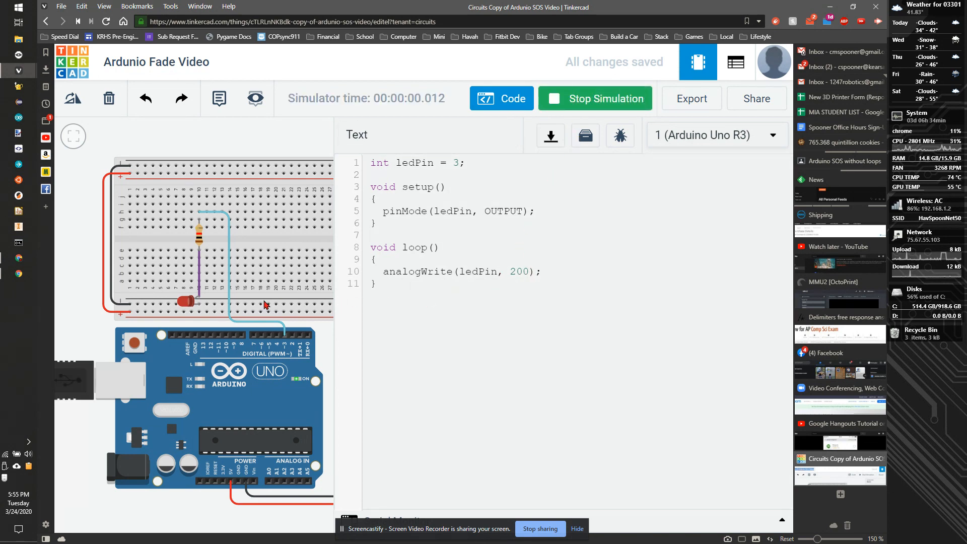
{"action": "left_click", "coordinate": [594, 98]}
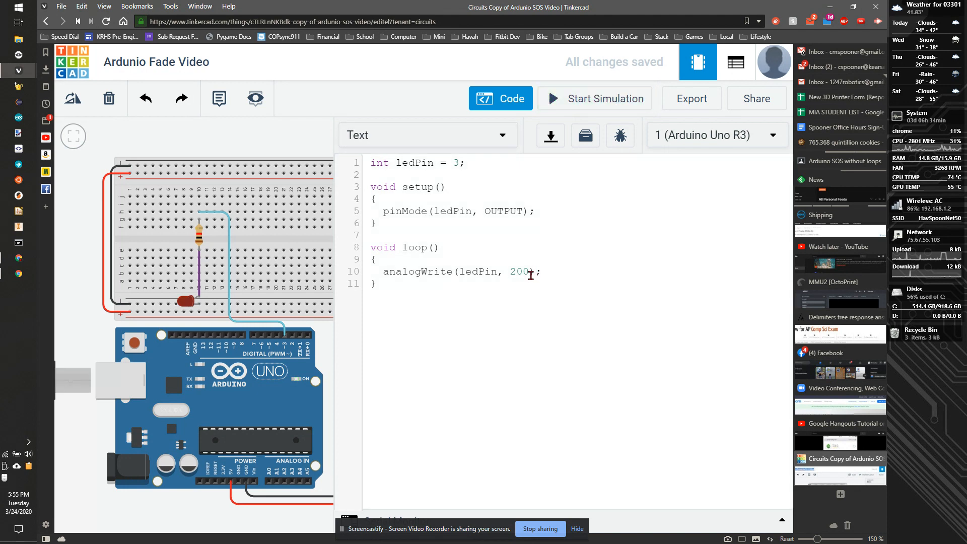
- Test brightness 2000 and 20000 in simulation, then trim the value back toward 200
{"action": "type", "text": "0"}
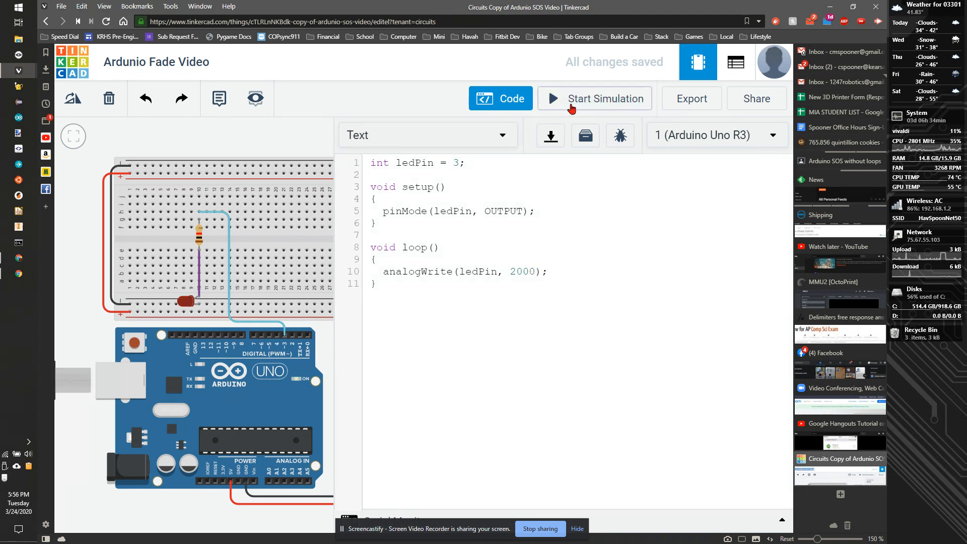
{"action": "left_click", "coordinate": [593, 98]}
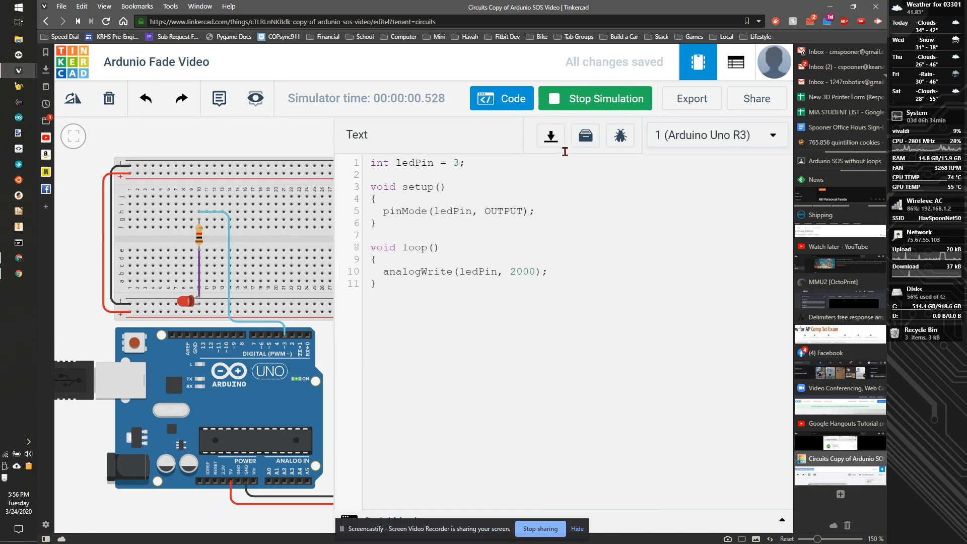
{"action": "left_click", "coordinate": [594, 98]}
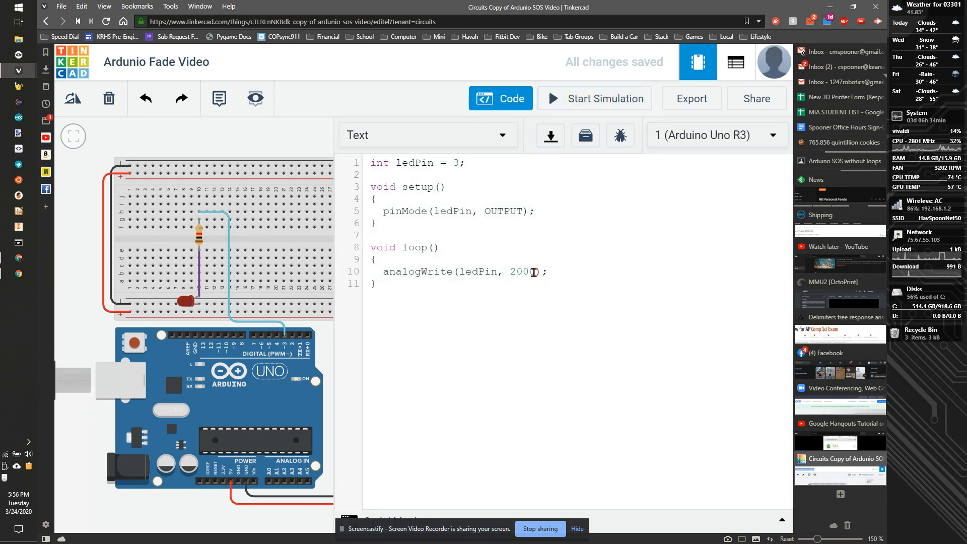
{"action": "type", "text": "00"}
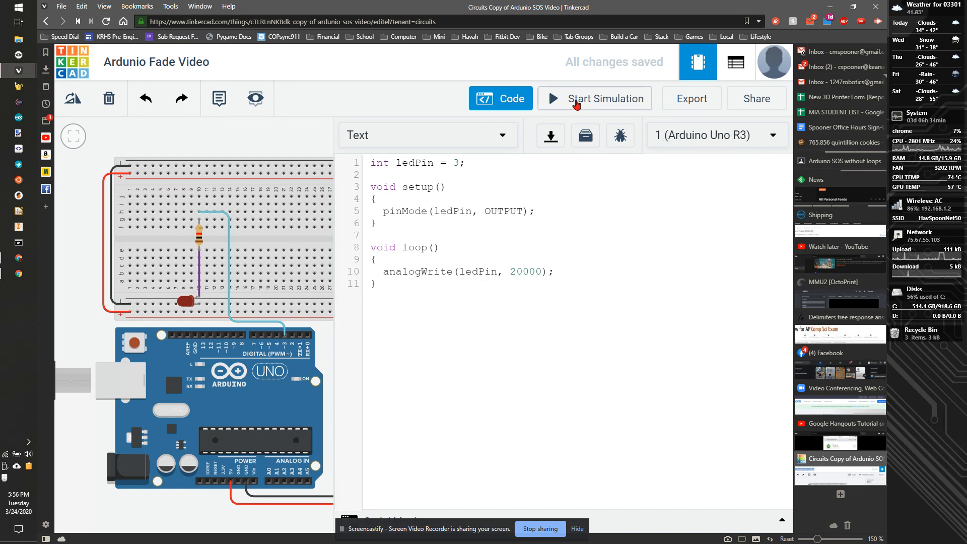
{"action": "left_click", "coordinate": [594, 98]}
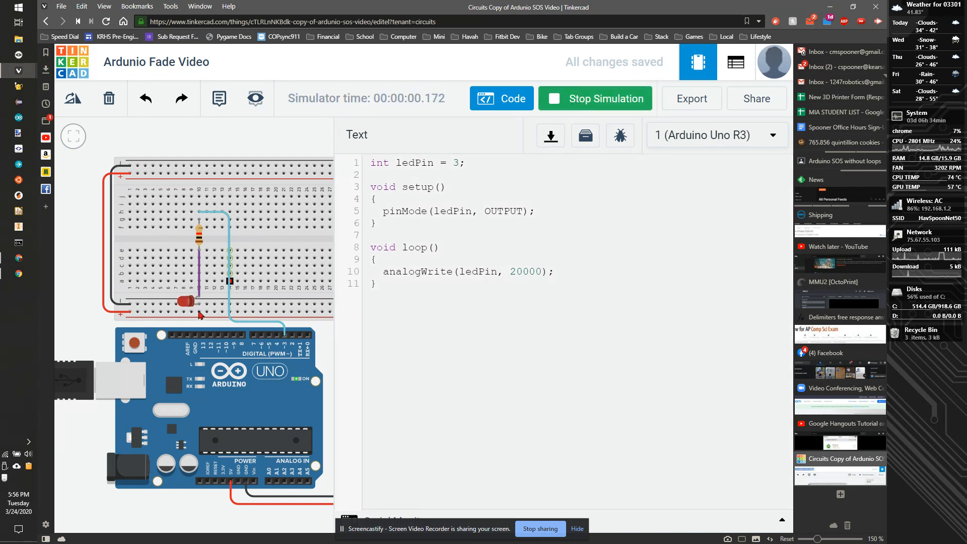
{"action": "left_click", "coordinate": [594, 98]}
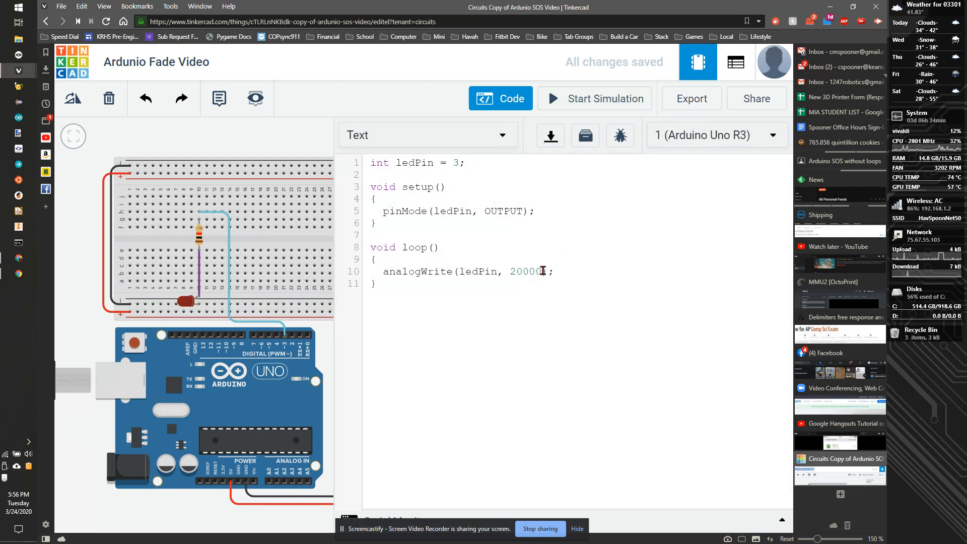
{"action": "key", "text": "Backspace"}
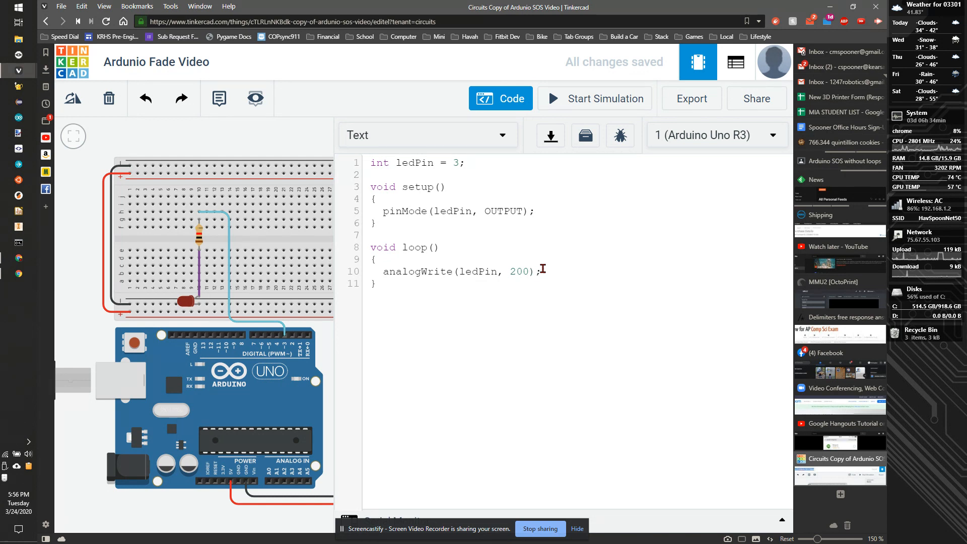
{"action": "key", "text": "Backspace"}
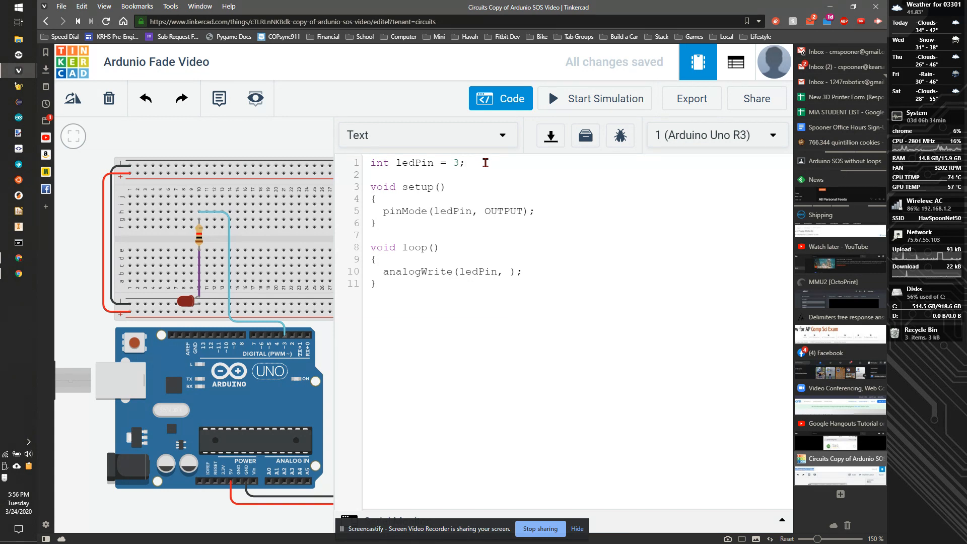
- Declare int bright = 0 and add bright++; to the loop
{"action": "type", "text": "int"}
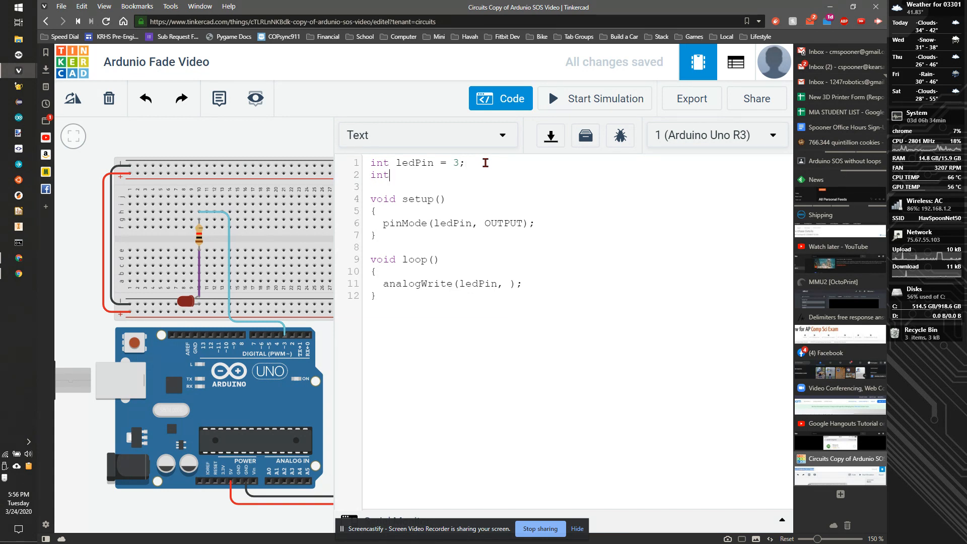
{"action": "type", "text": "bright"}
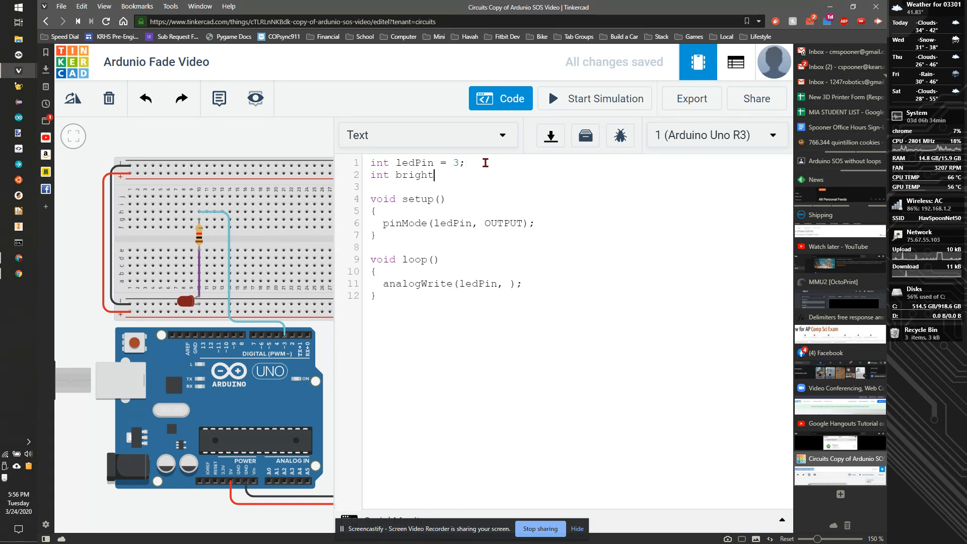
{"action": "type", "text": "= 0;"}
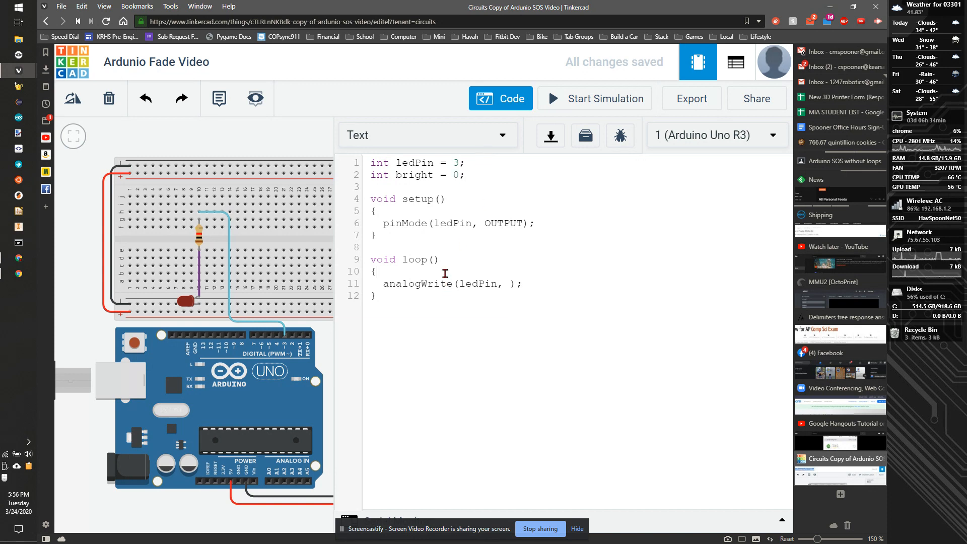
{"action": "type", "text": "b"}
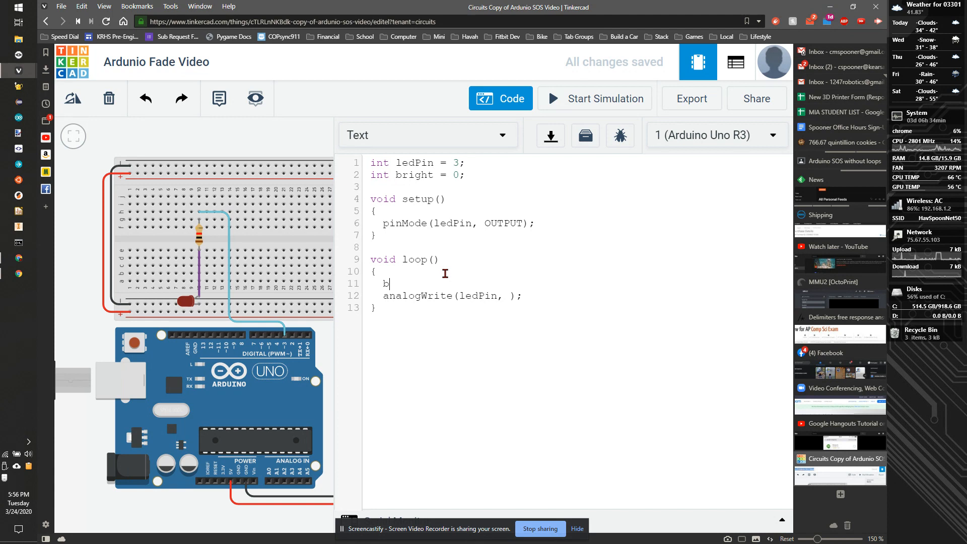
{"action": "type", "text": "right"}
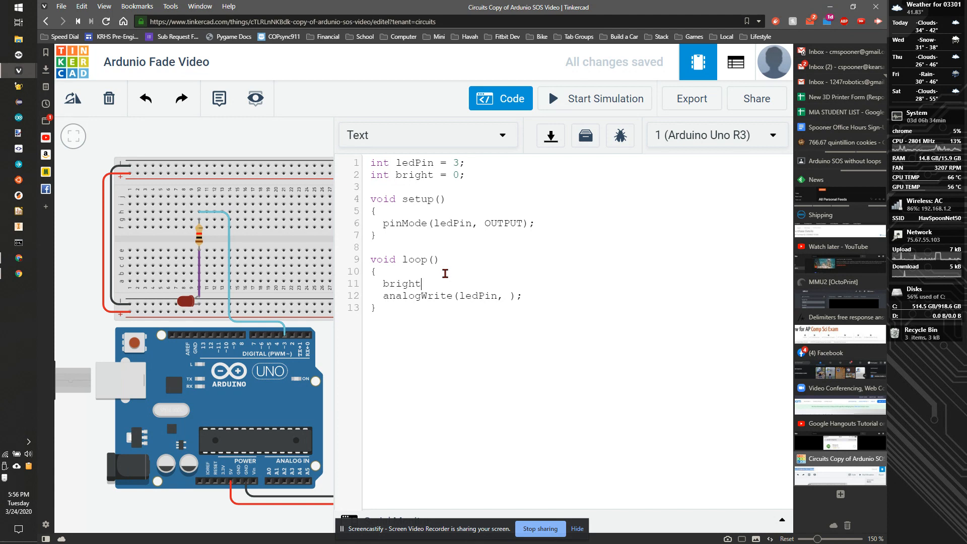
{"action": "type", "text": "++;"}
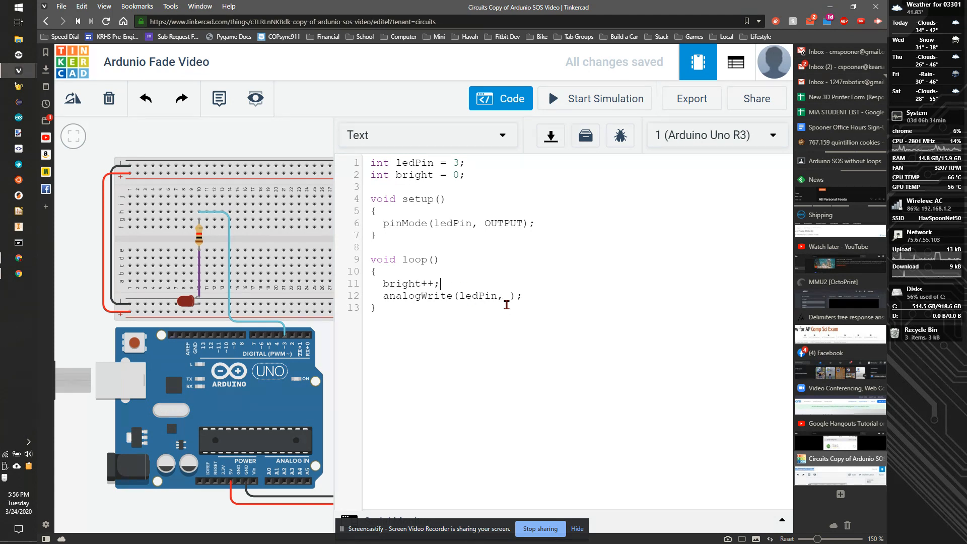
- Write bright to the LED pin and add delay(50); after it
{"action": "type", "text": "bright"}
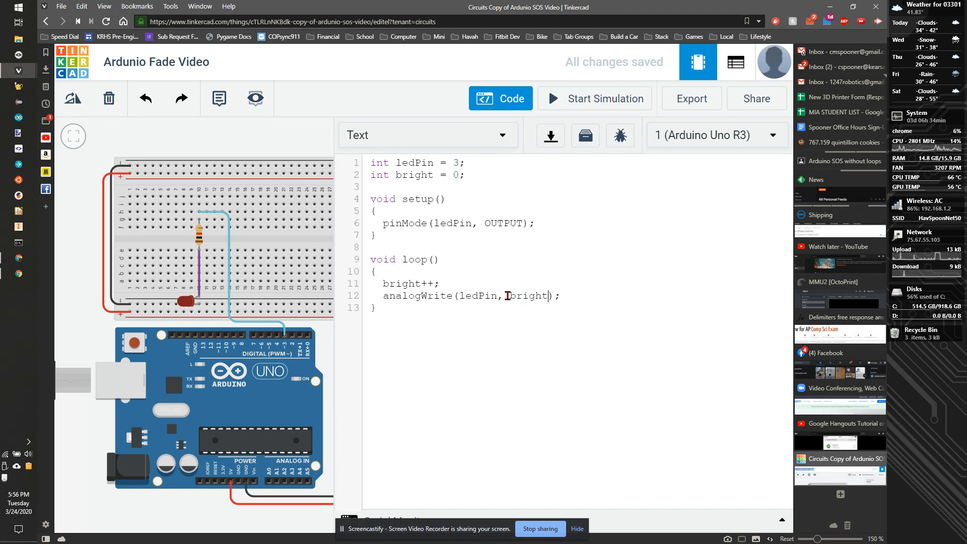
{"action": "left_click", "coordinate": [594, 99]}
{"action": "type", "text": "de"}
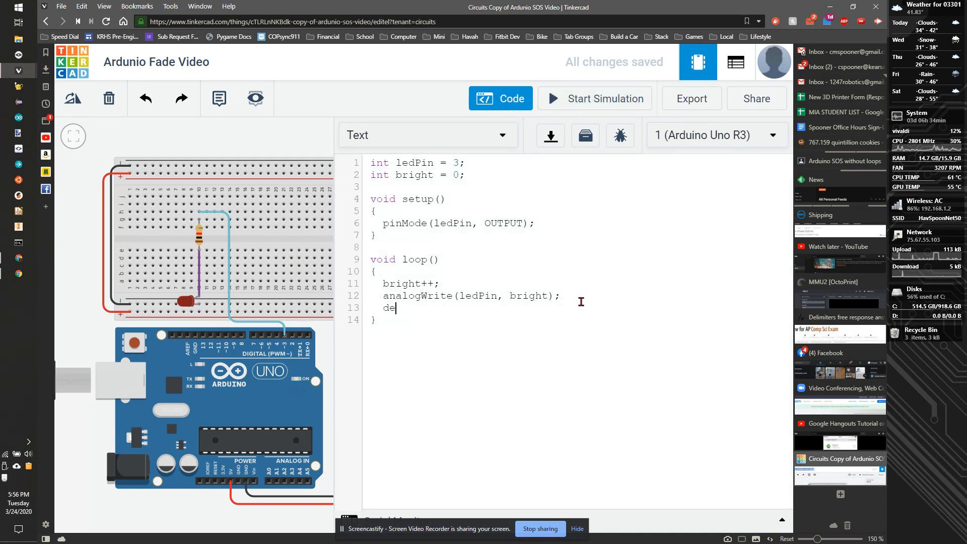
{"action": "type", "text": "lay("}
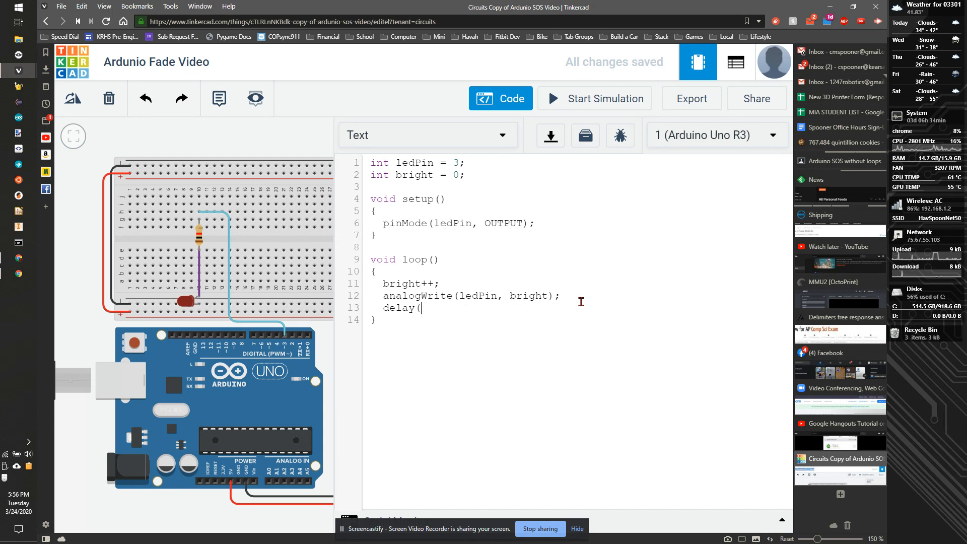
{"action": "type", "text": "50);"}
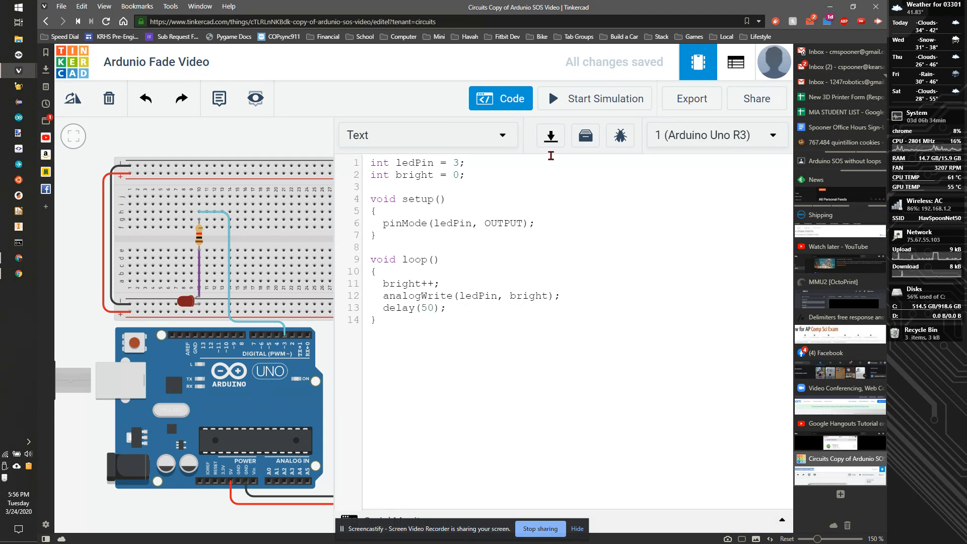
{"action": "left_click", "coordinate": [594, 98]}
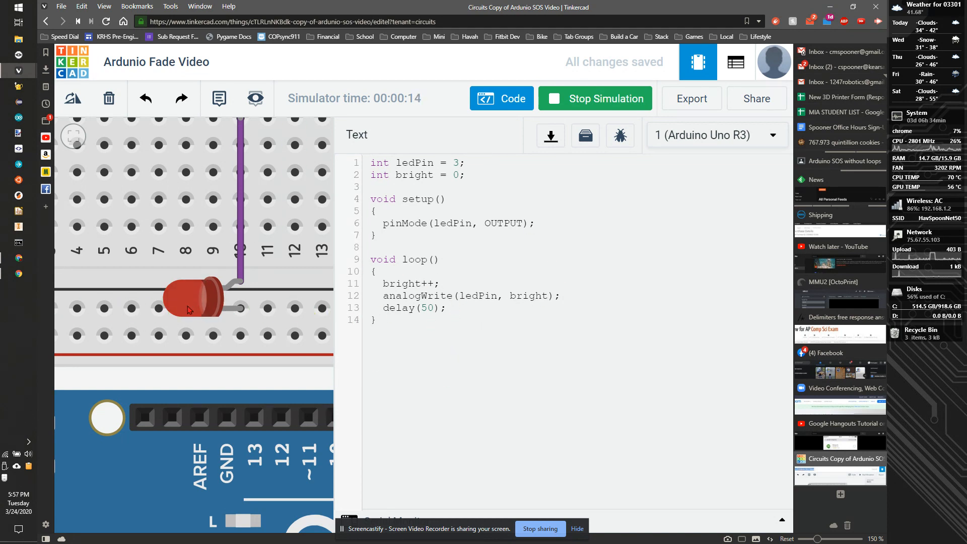
{"action": "left_click", "coordinate": [594, 99]}
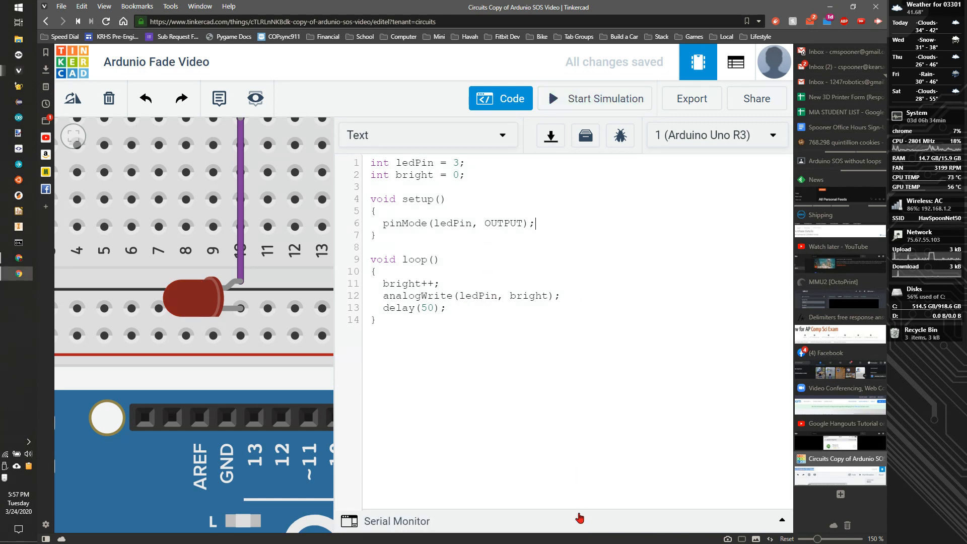
- Add Serial.begin(9600); to setup
{"action": "type", "text": "Se"}
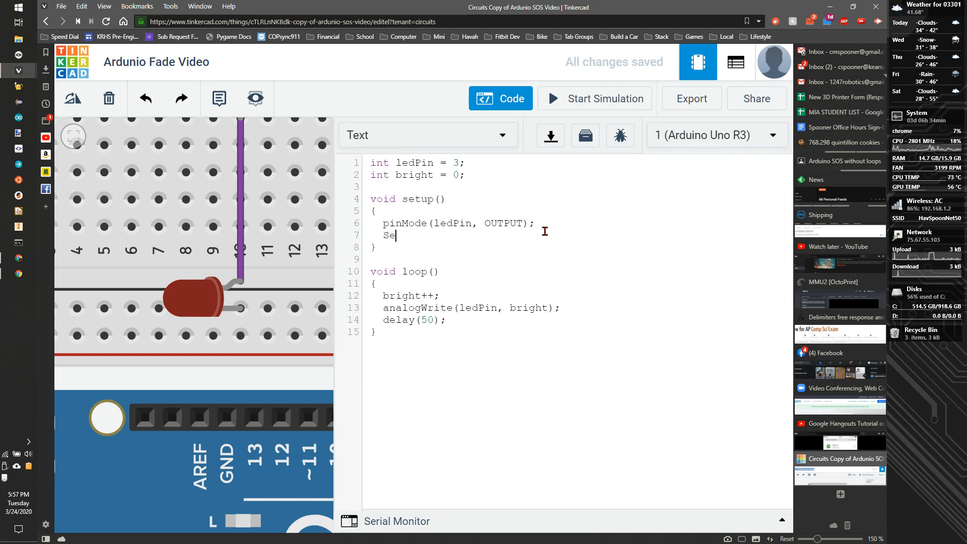
{"action": "type", "text": "rial"}
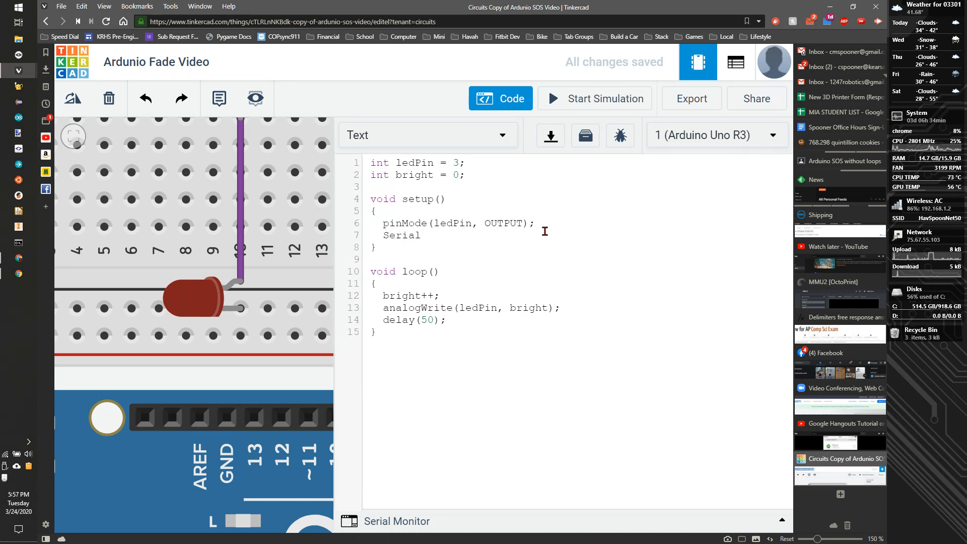
{"action": "type", "text": "("}
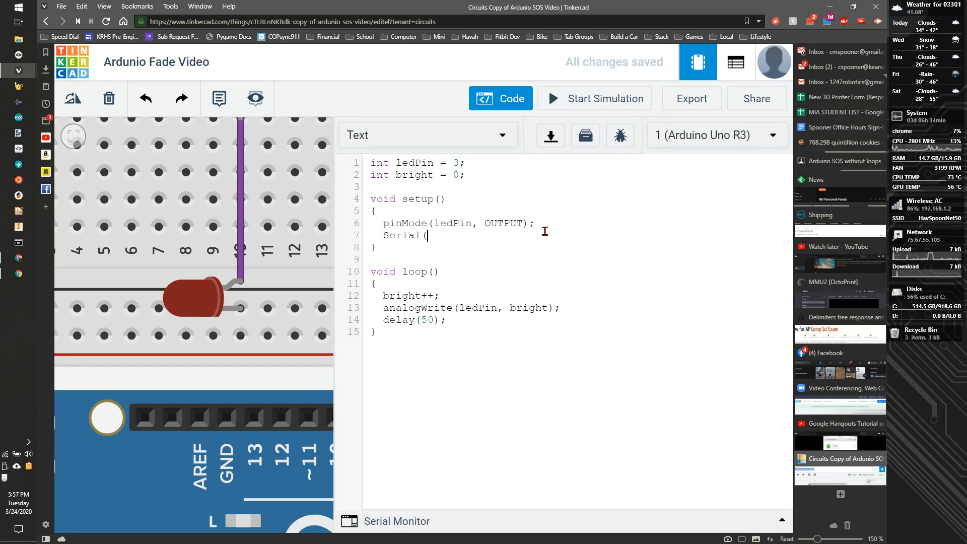
{"action": "type", "text": ".b"}
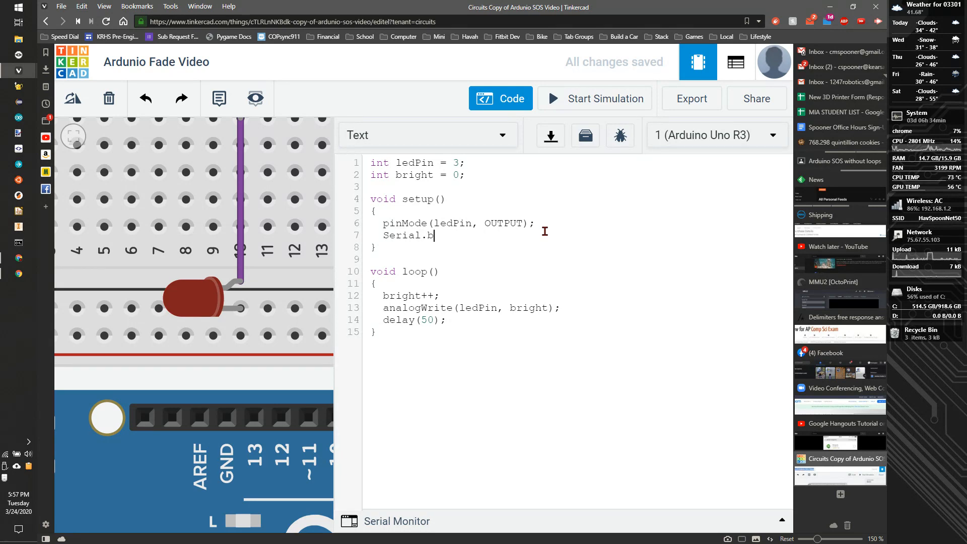
{"action": "type", "text": "egin("}
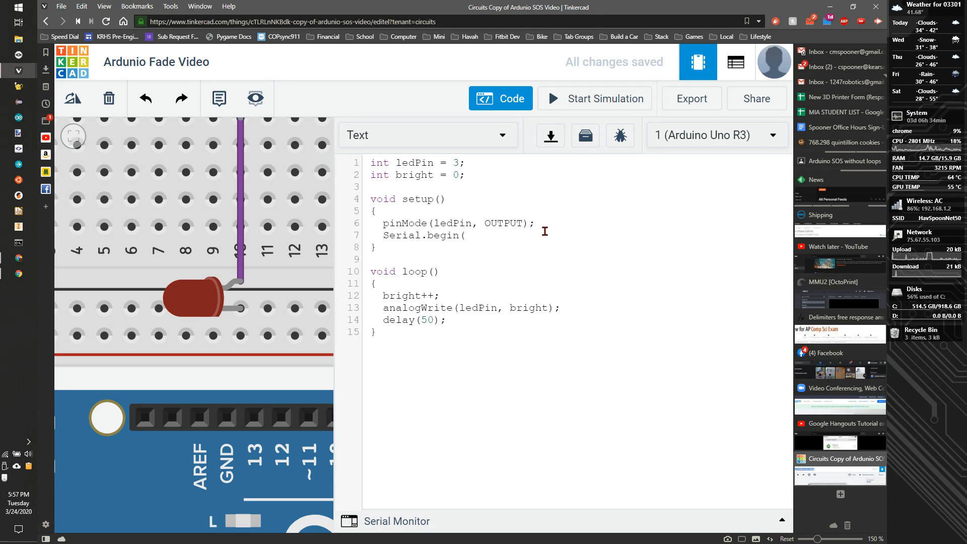
{"action": "type", "text": "9600);"}
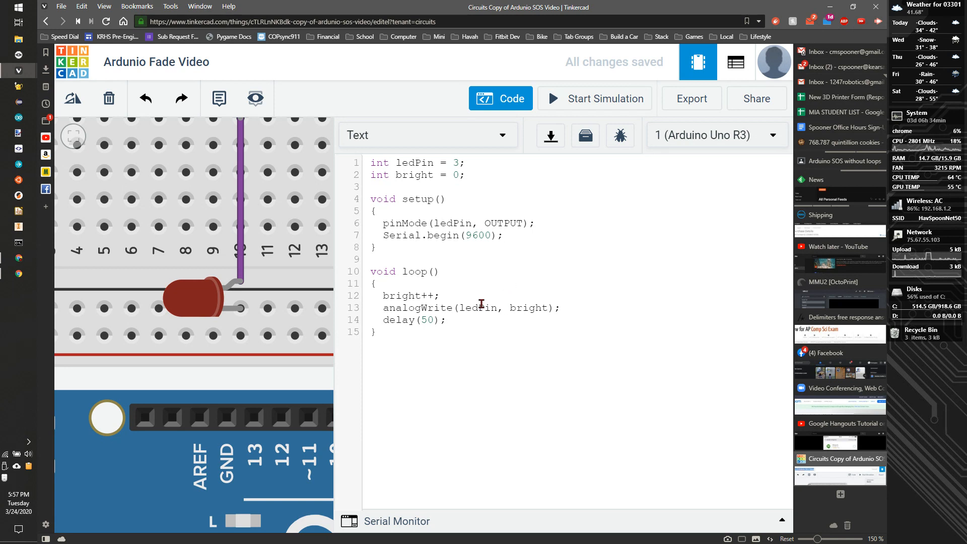
- Print bright each loop with Serial.println(bright) and start the simulation
{"action": "type", "text": "Serial.println"}
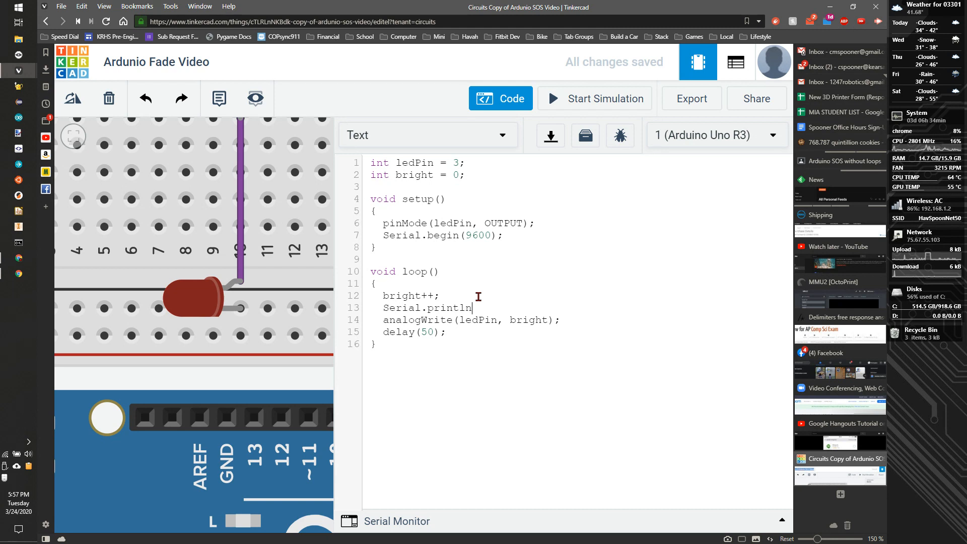
{"action": "type", "text": "("}
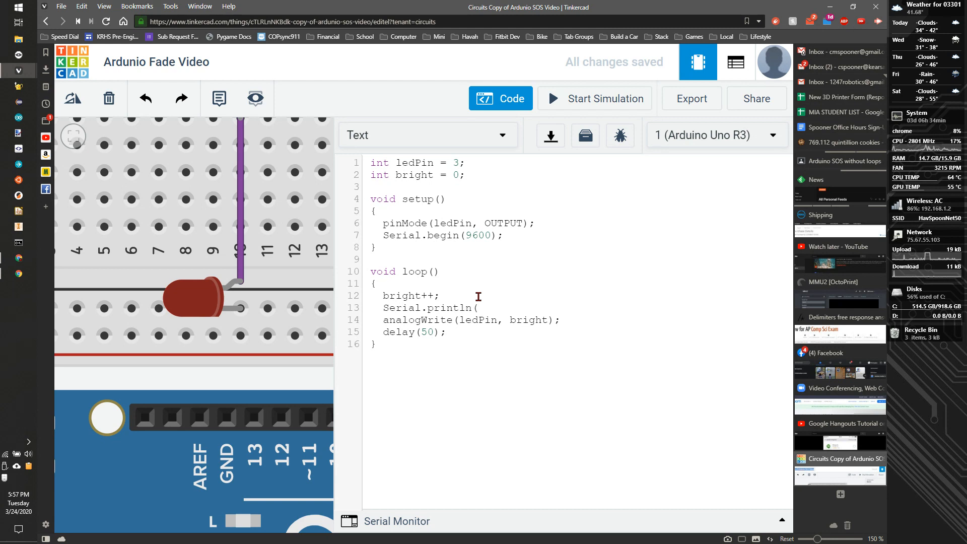
{"action": "type", "text": "bright)"}
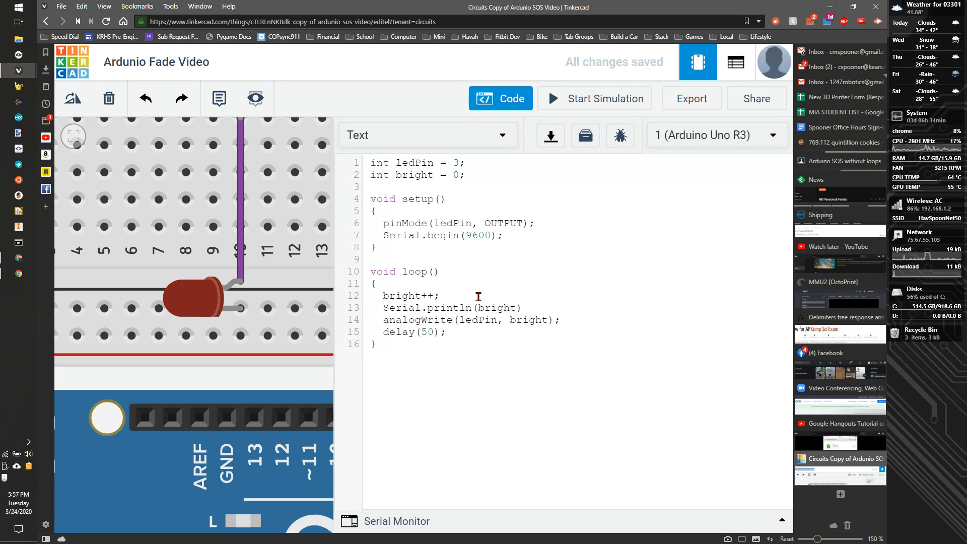
{"action": "left_click", "coordinate": [594, 98]}
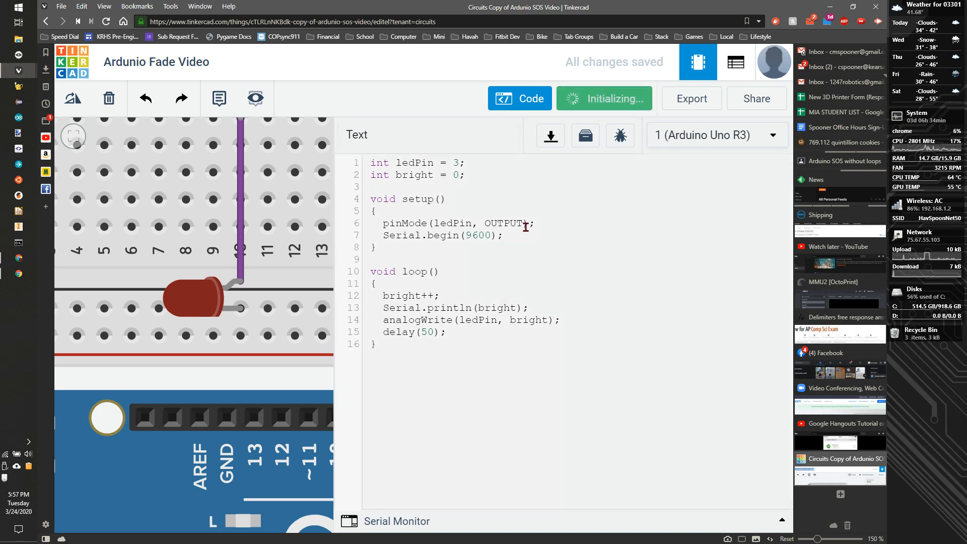
- Watch bright values climb past 255 in the Serial Monitor, then stop the simulation
{"action": "left_click", "coordinate": [603, 99]}
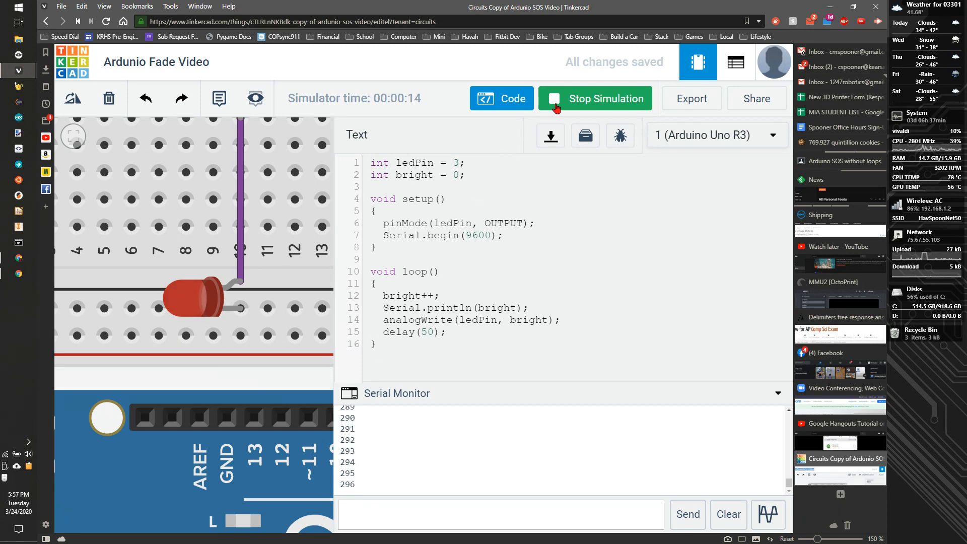
{"action": "left_click", "coordinate": [594, 98]}
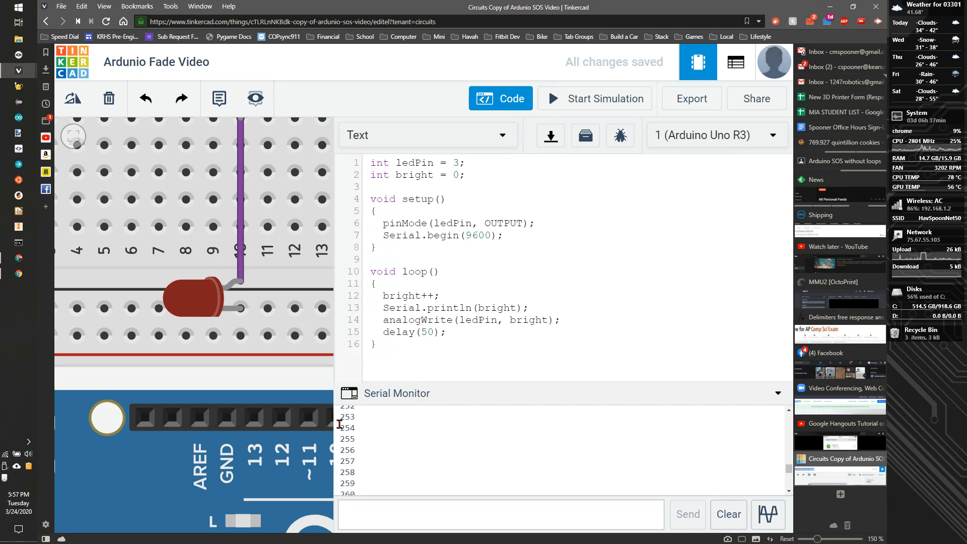
{"action": "mouse_move", "coordinate": [417, 381]}
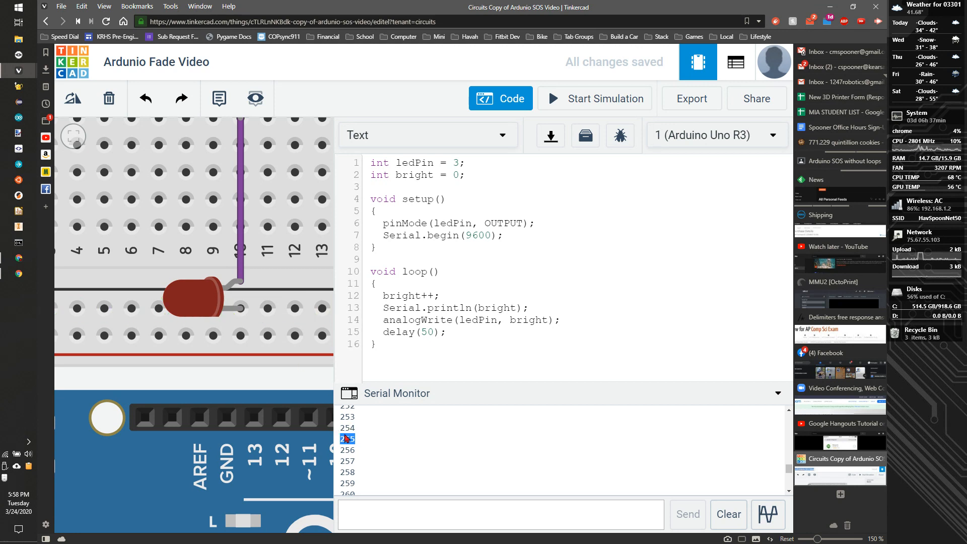
{"action": "mouse_move", "coordinate": [328, 441]}
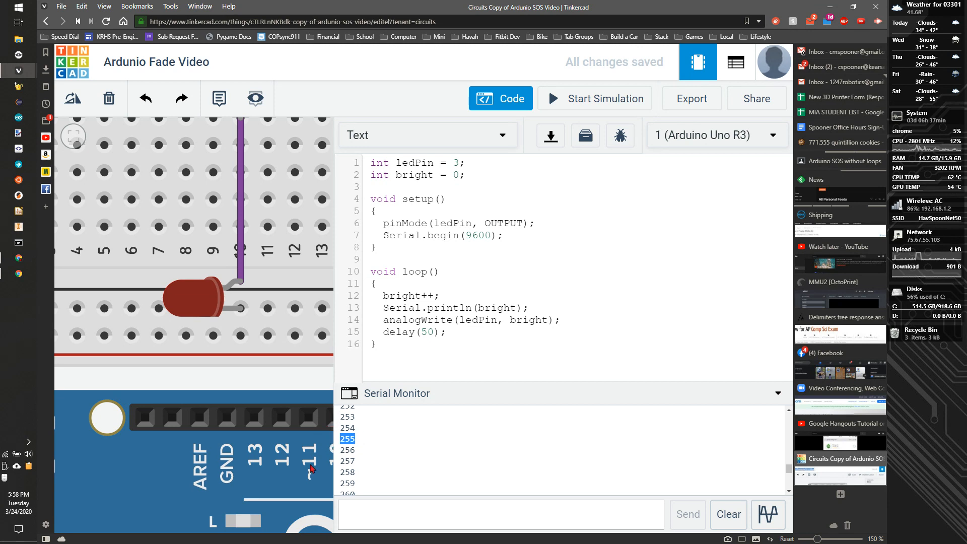
{"action": "mouse_move", "coordinate": [414, 495]}
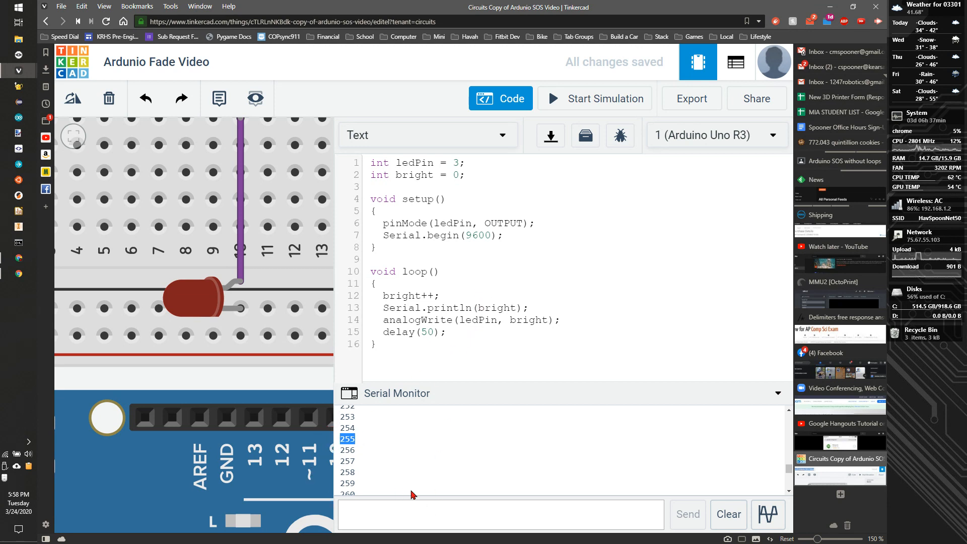
{"action": "mouse_move", "coordinate": [465, 282]}
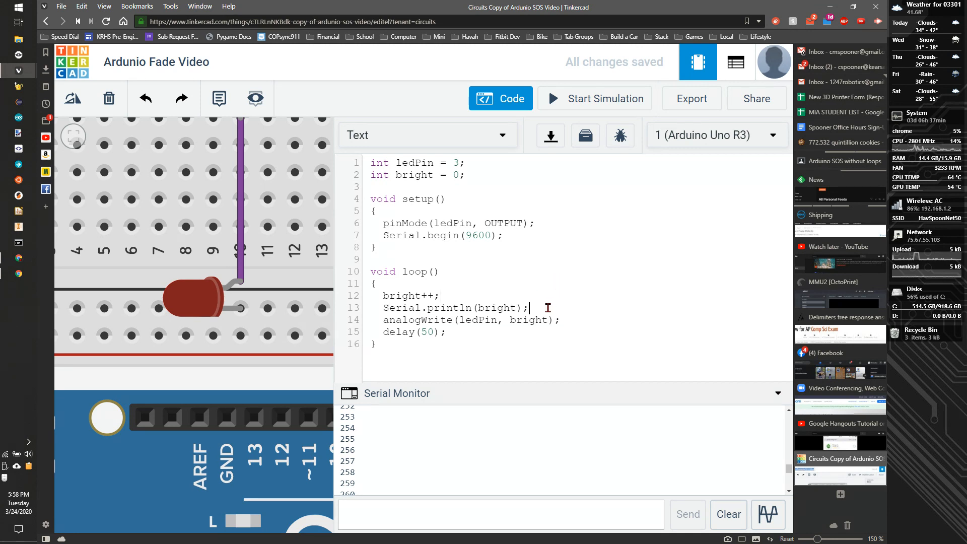
- Add if (bright >= 255) { bright = 0; } to the loop and rerun the simulation
{"action": "type", "text": "if"}
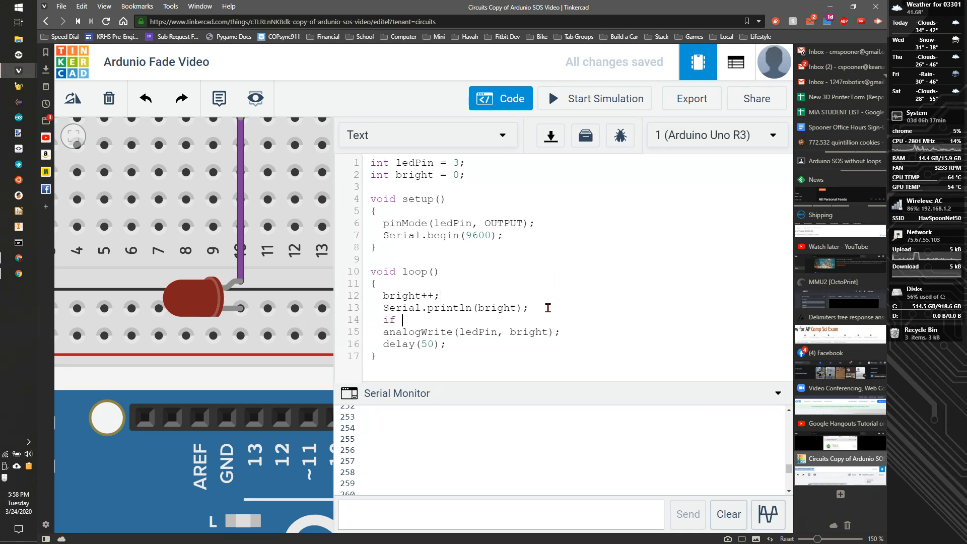
{"action": "type", "text": "(bright"}
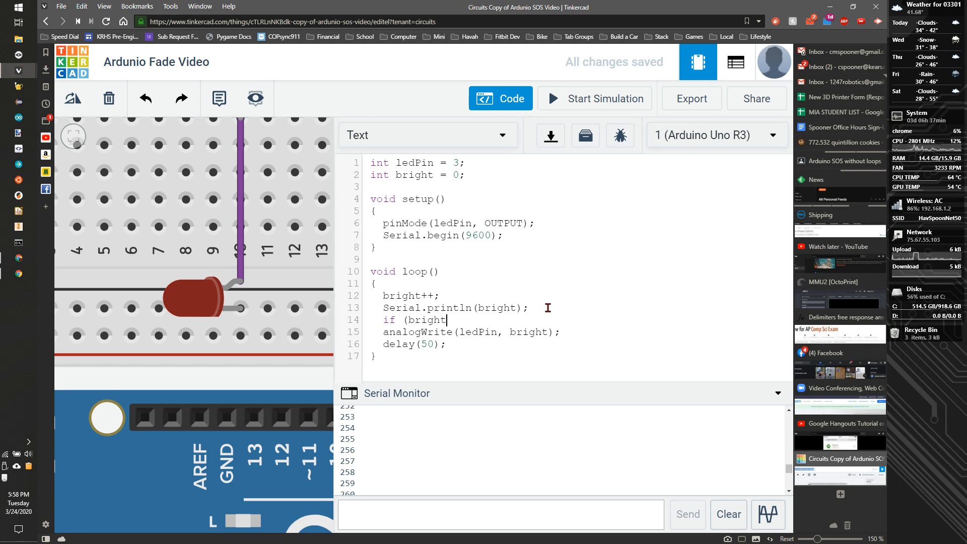
{"action": "type", "text": ">"}
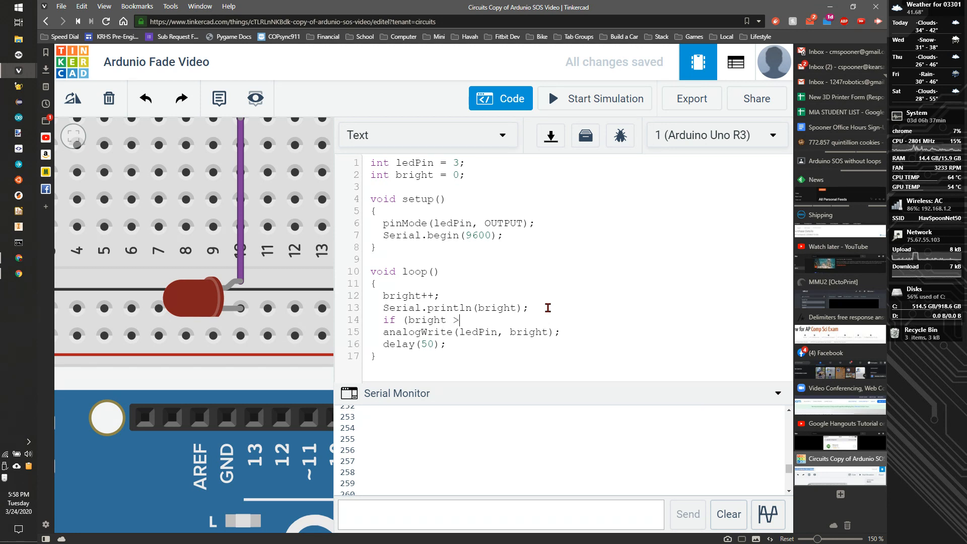
{"action": "type", "text": "2"}
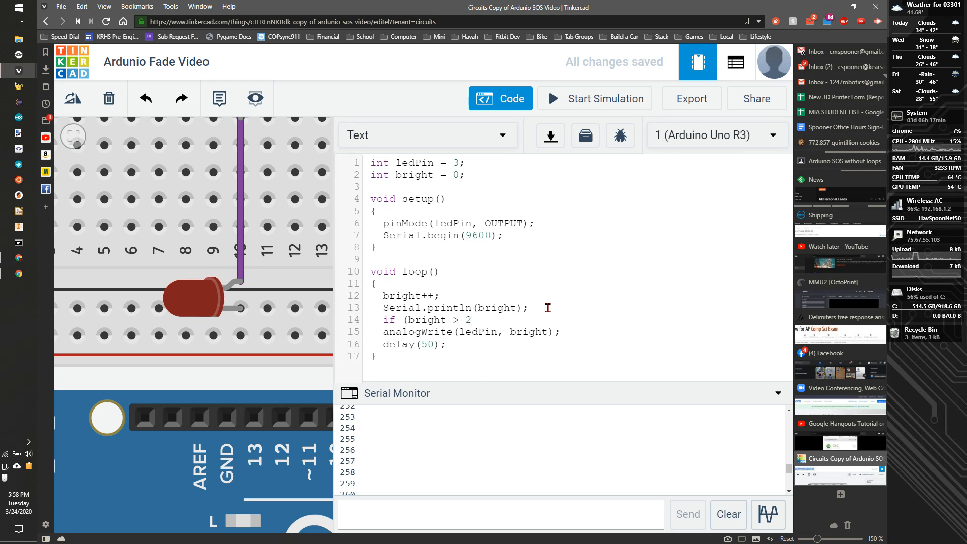
{"action": "type", "text": "55){"}
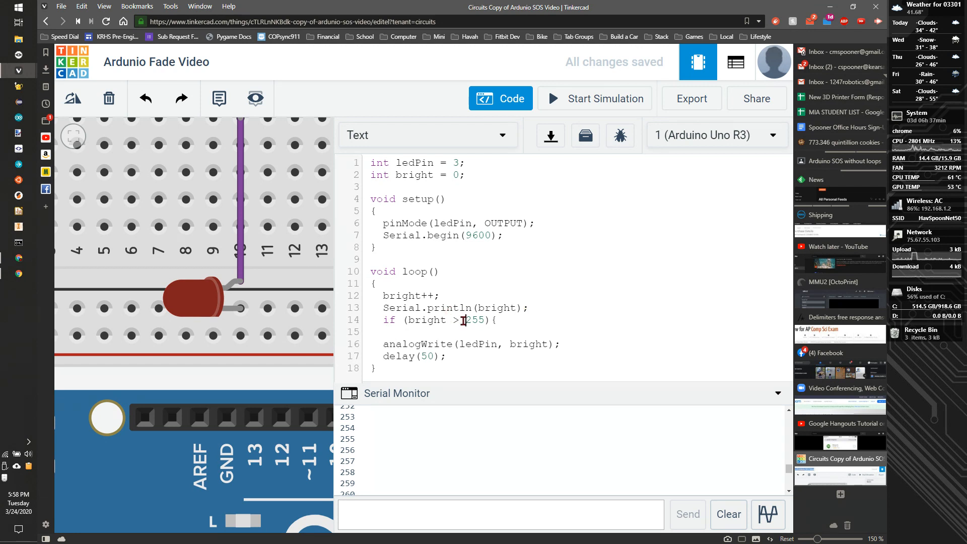
{"action": "type", "text": "="}
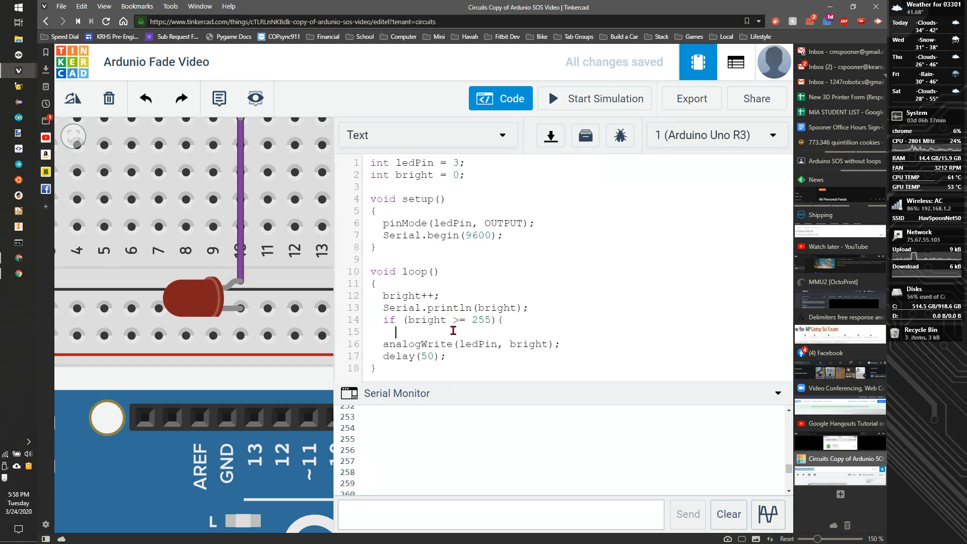
{"action": "type", "text": "brigh"}
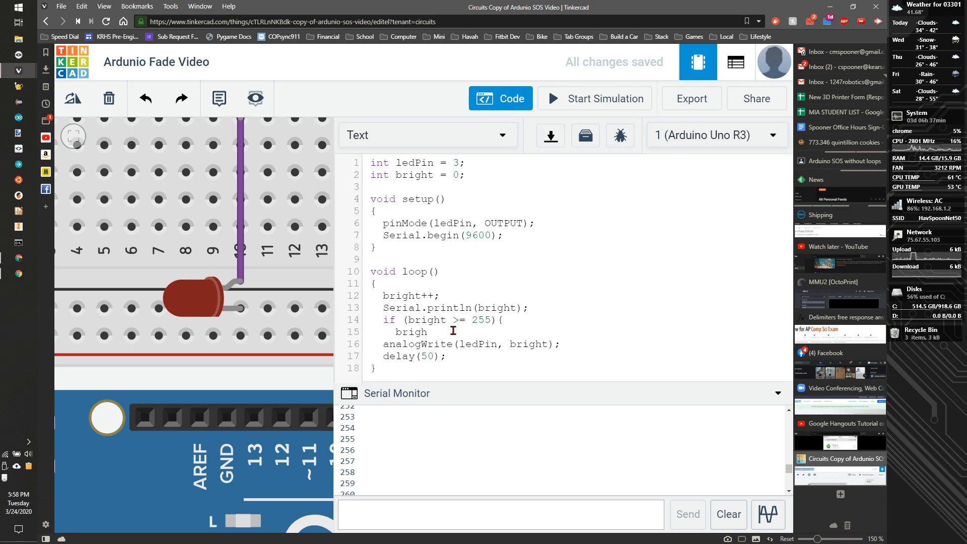
{"action": "type", "text": "t"}
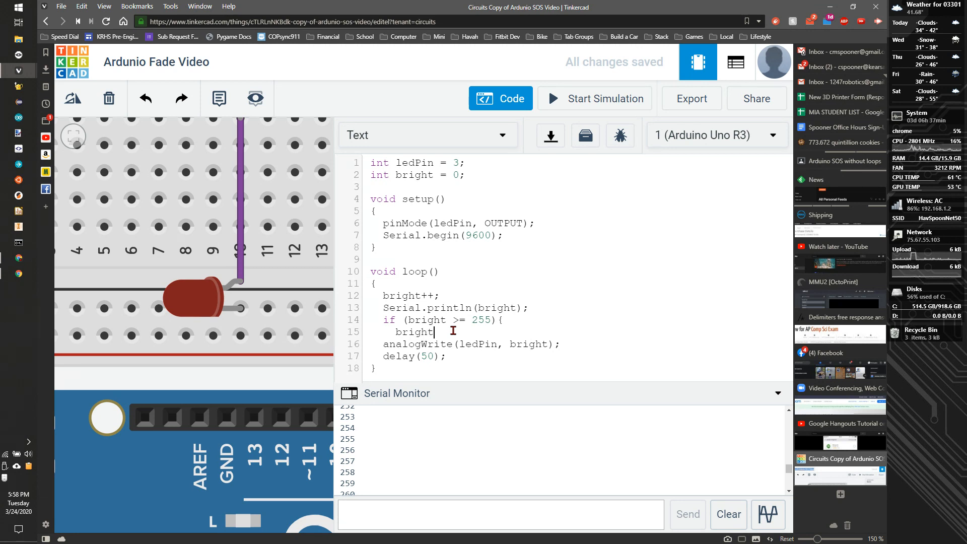
{"action": "type", "text": "= 0;"}
{"action": "type", "text": "}"}
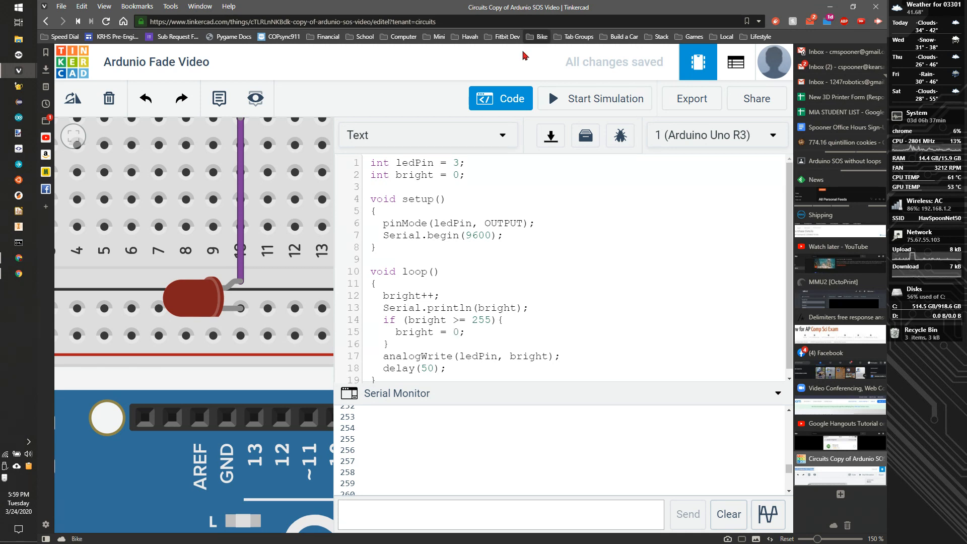
{"action": "left_click", "coordinate": [594, 99]}
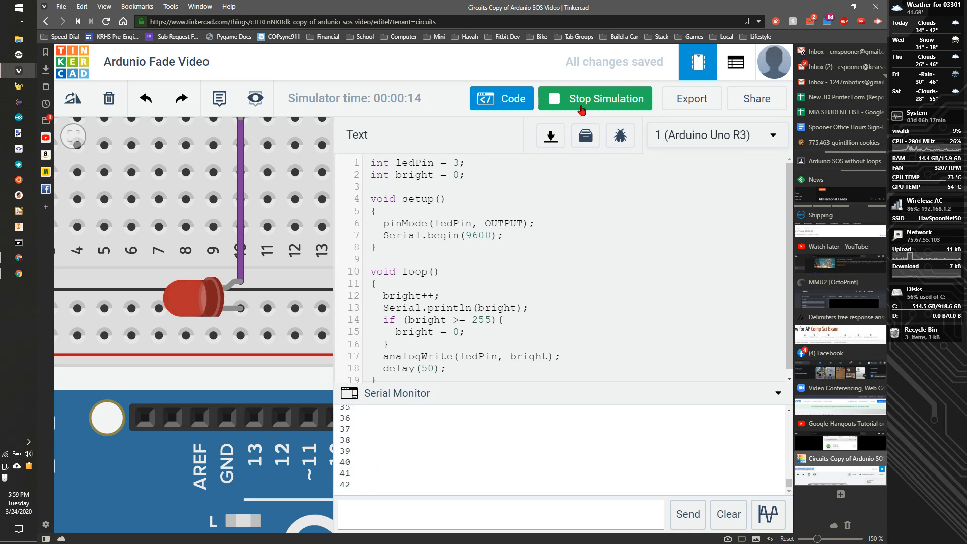
- Stop the simulation once the serial output reaches the forties
{"action": "left_click", "coordinate": [594, 99]}
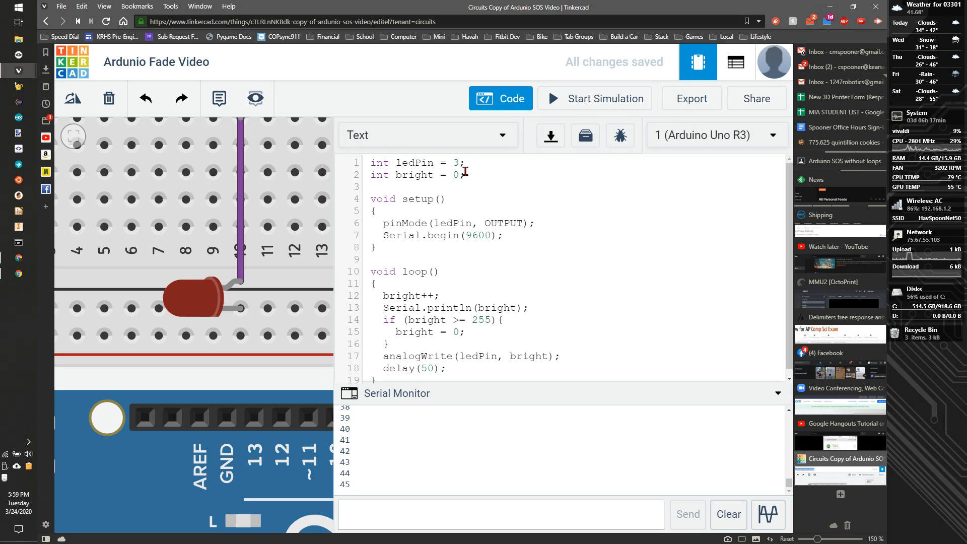
- Declare int change = 1, use bright += change, and set change = -change at 255
{"action": "type", "text": "int"}
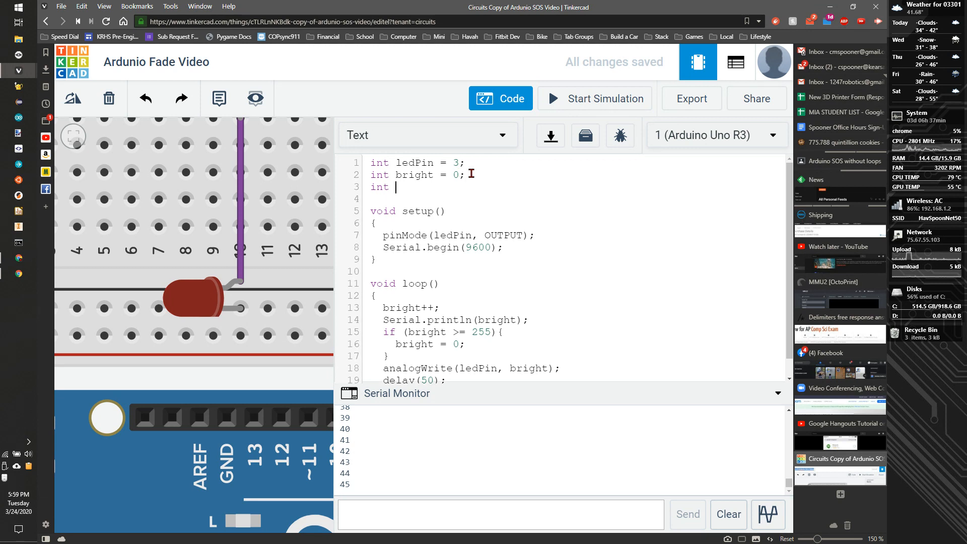
{"action": "type", "text": "change ="}
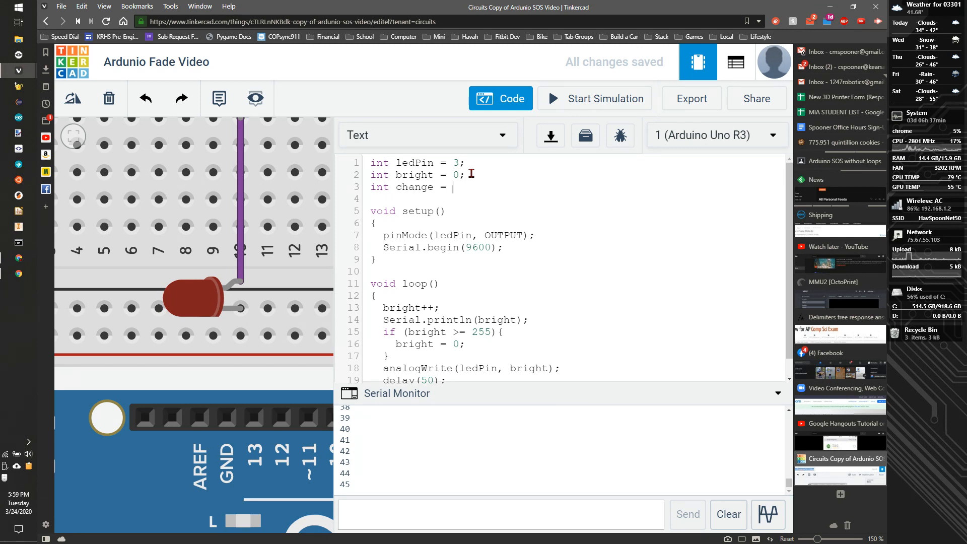
{"action": "type", "text": "1;"}
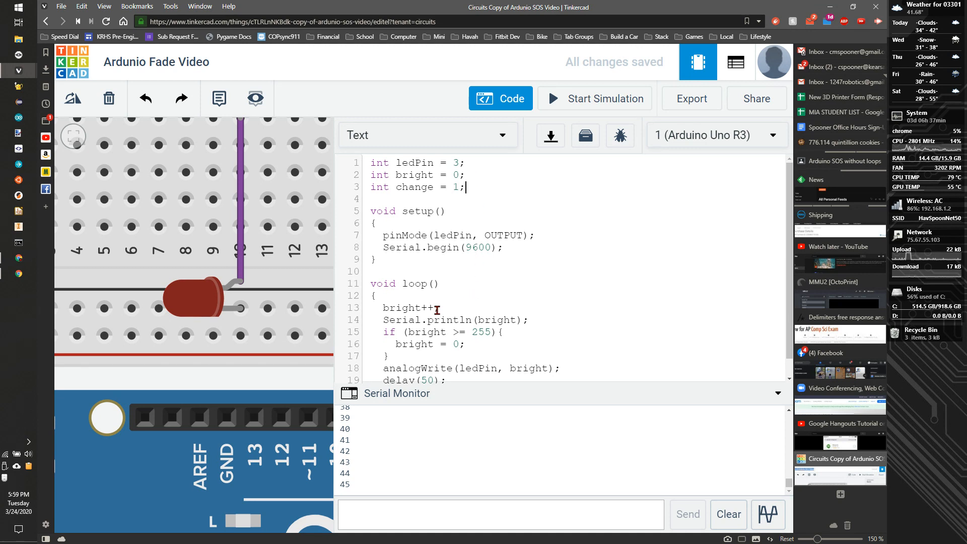
{"action": "key", "text": "Backspace"}
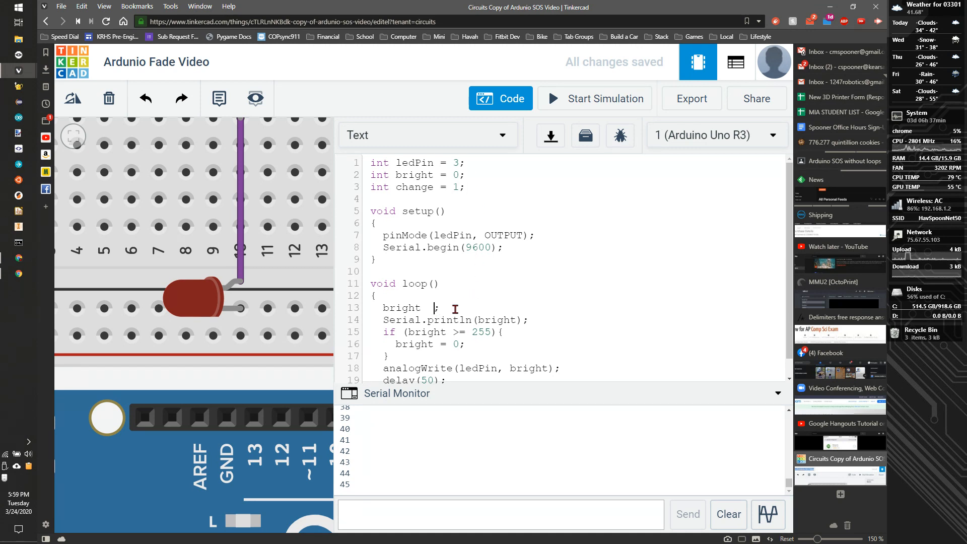
{"action": "type", "text": "+= c"}
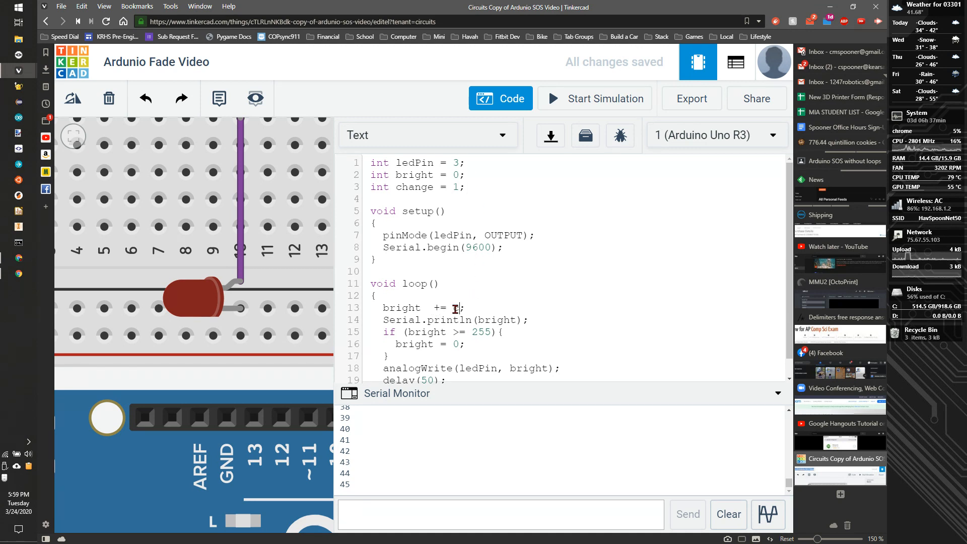
{"action": "type", "text": "change"}
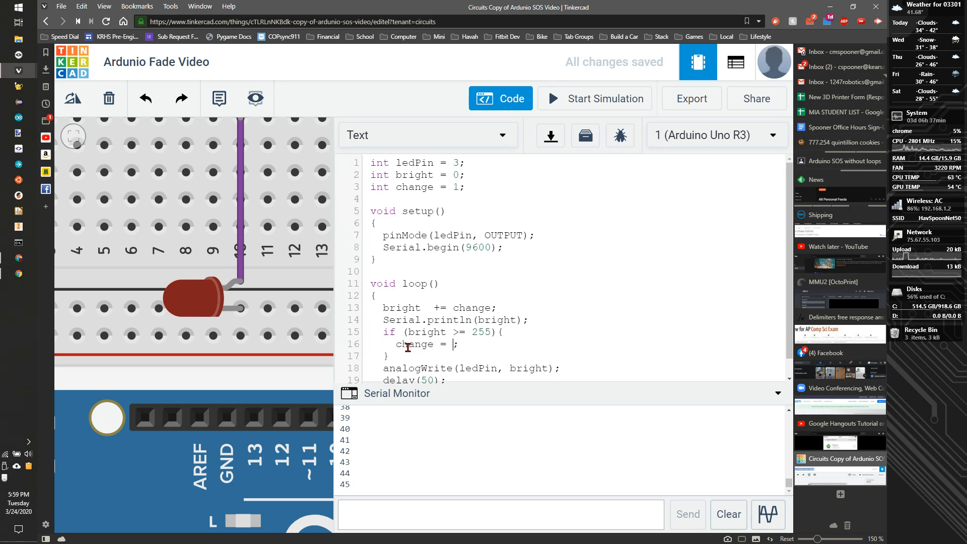
{"action": "type", "text": "-change"}
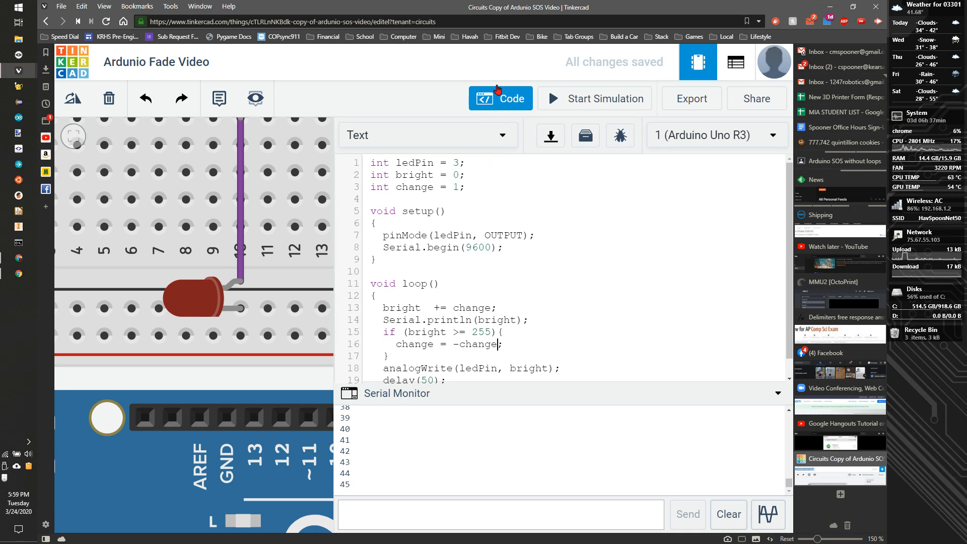
- Run the sketch and watch serial values fall from 255 past zero, then stop
{"action": "left_click", "coordinate": [594, 99]}
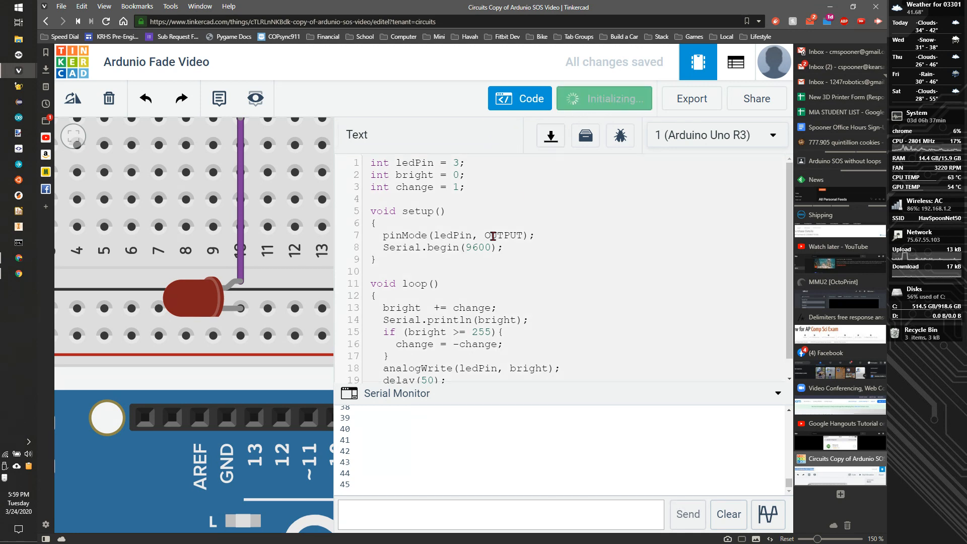
{"action": "left_click", "coordinate": [604, 98]}
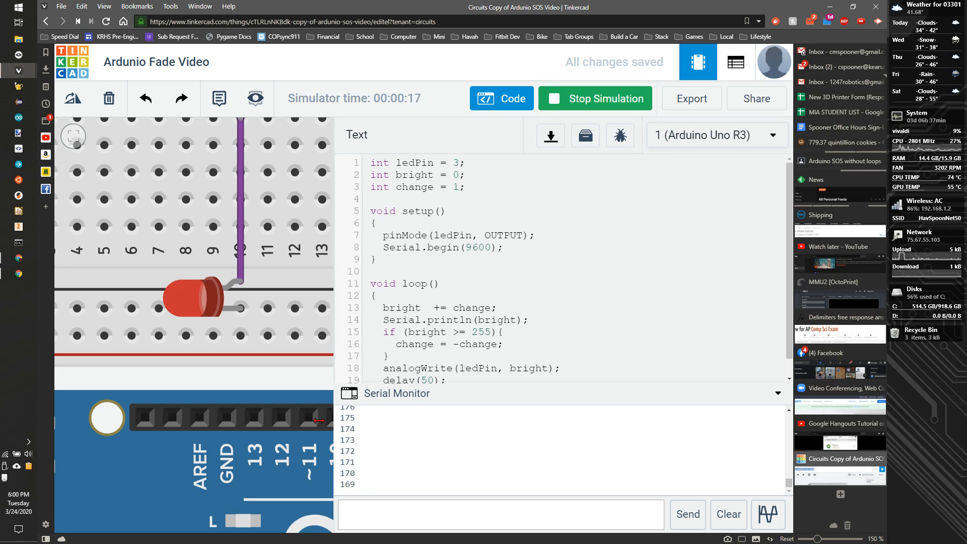
{"action": "mouse_move", "coordinate": [240, 307]}
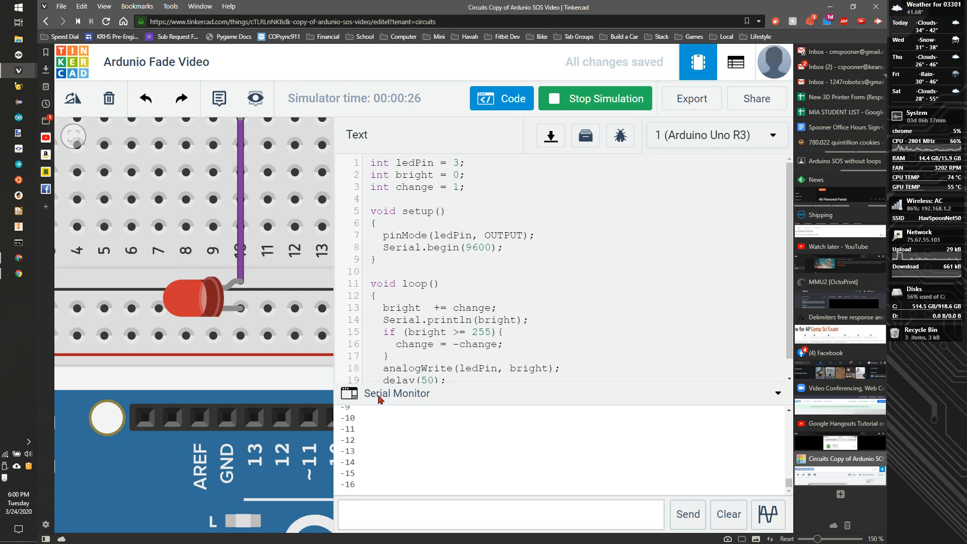
{"action": "left_click", "coordinate": [593, 98]}
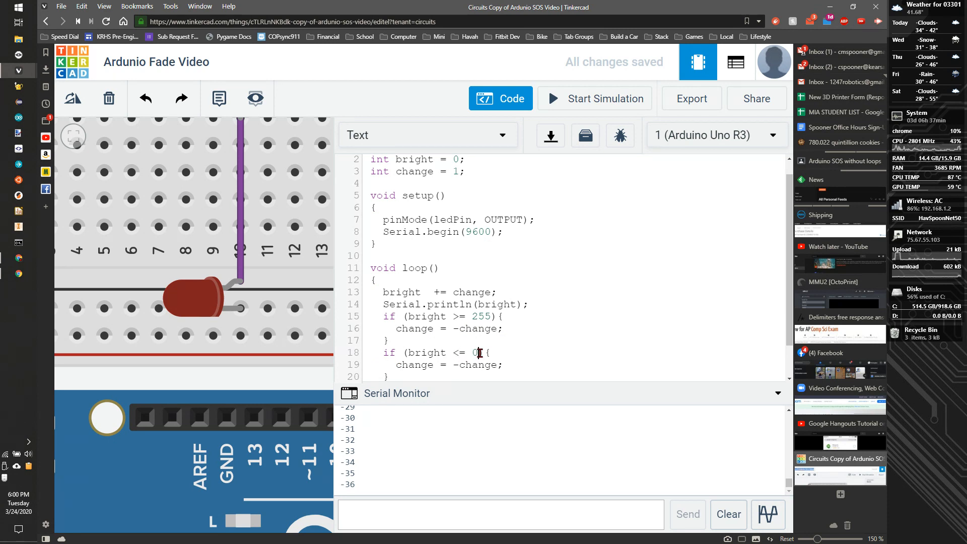
- Scroll the code to add the bright <= 0 sign flip and shorten delay to 5
{"action": "scroll", "scroll_direction": "down", "scroll_amount": 3}
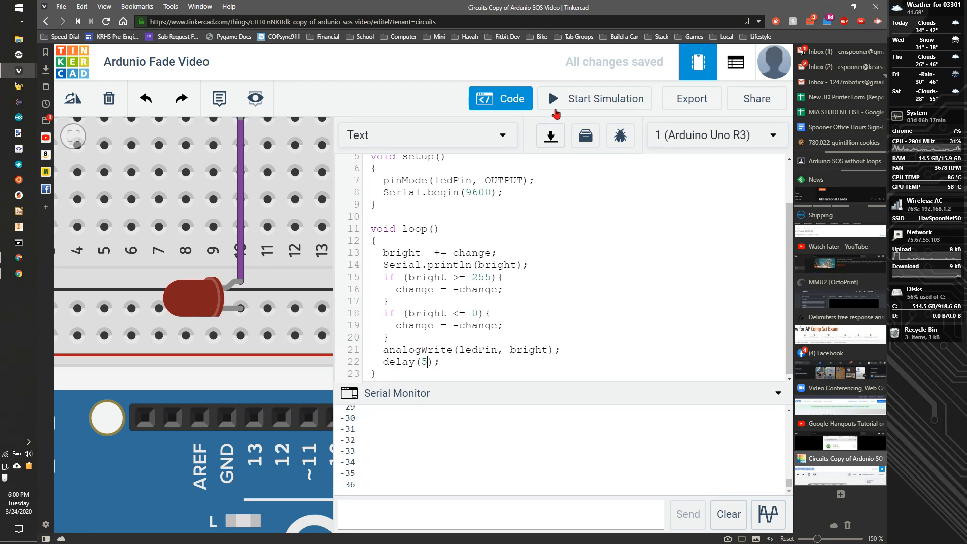
- Simulate the delay(5) sketch until serial output passes 200, stop, then scroll the code
{"action": "left_click", "coordinate": [594, 98]}
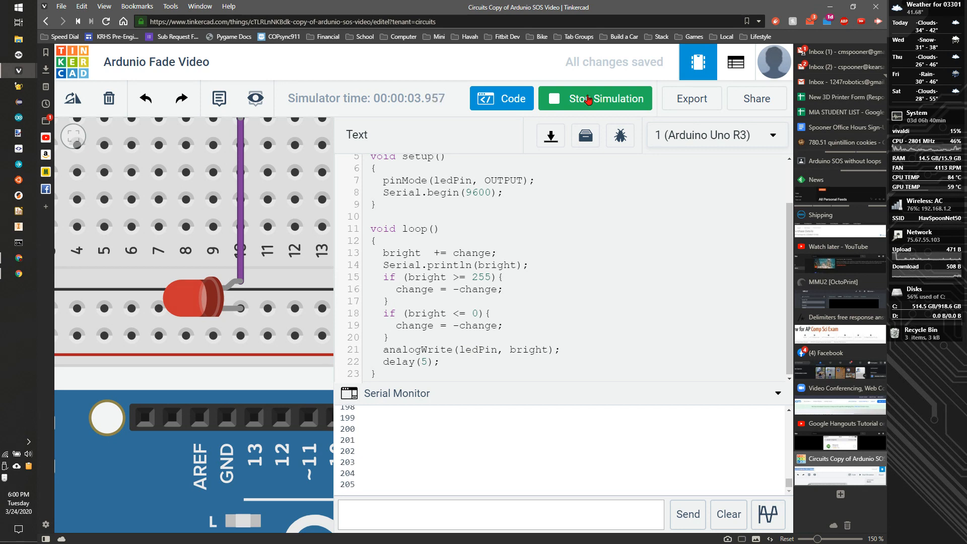
{"action": "left_click", "coordinate": [594, 98]}
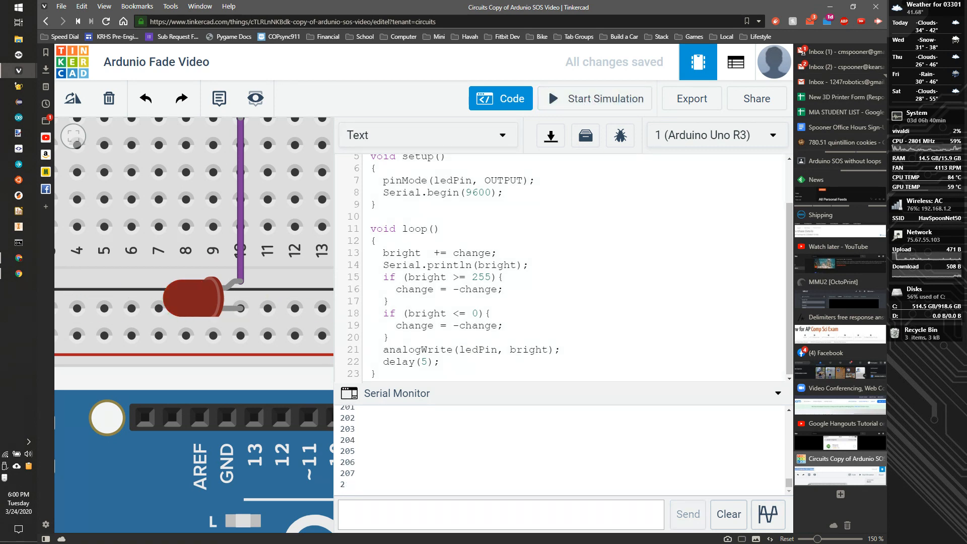
{"action": "scroll", "scroll_direction": "up", "scroll_amount": 3}
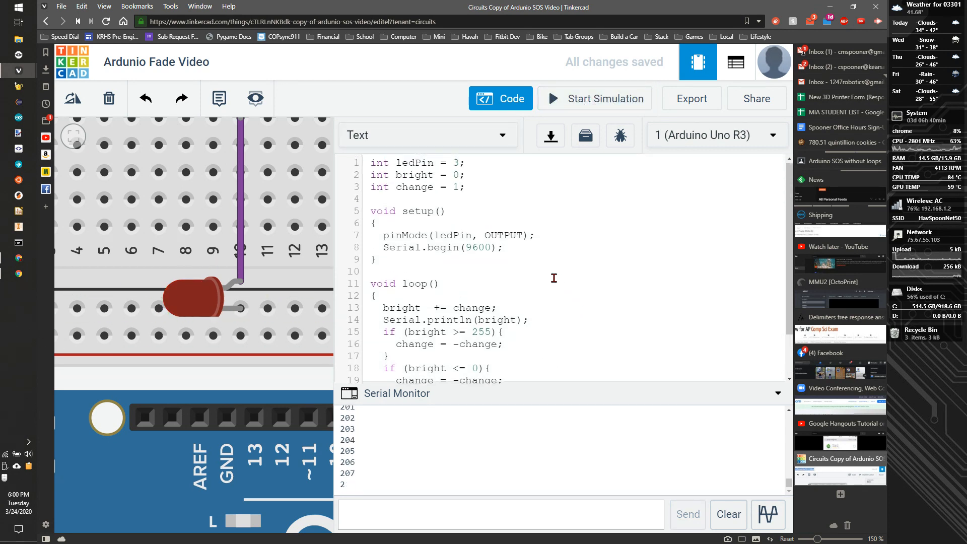
{"action": "scroll", "scroll_direction": "down", "scroll_amount": 3}
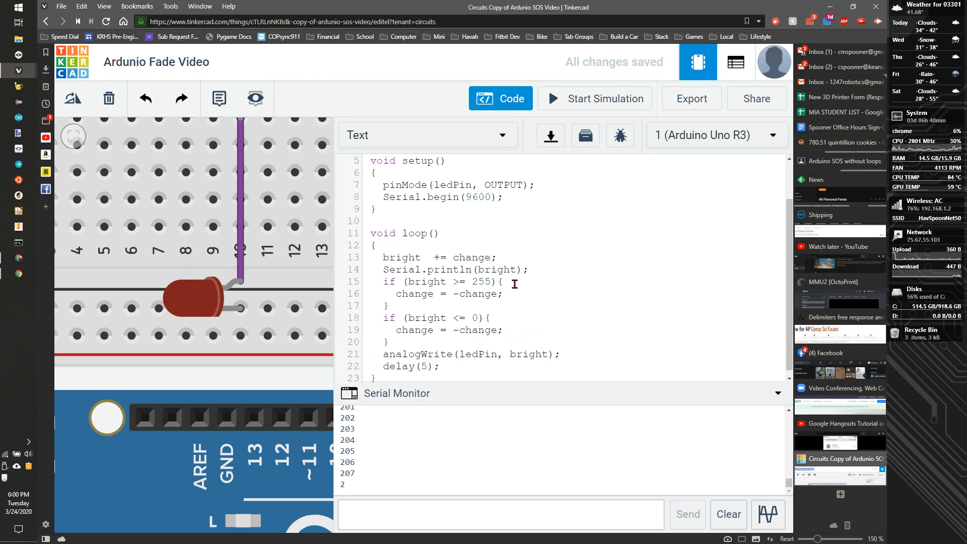